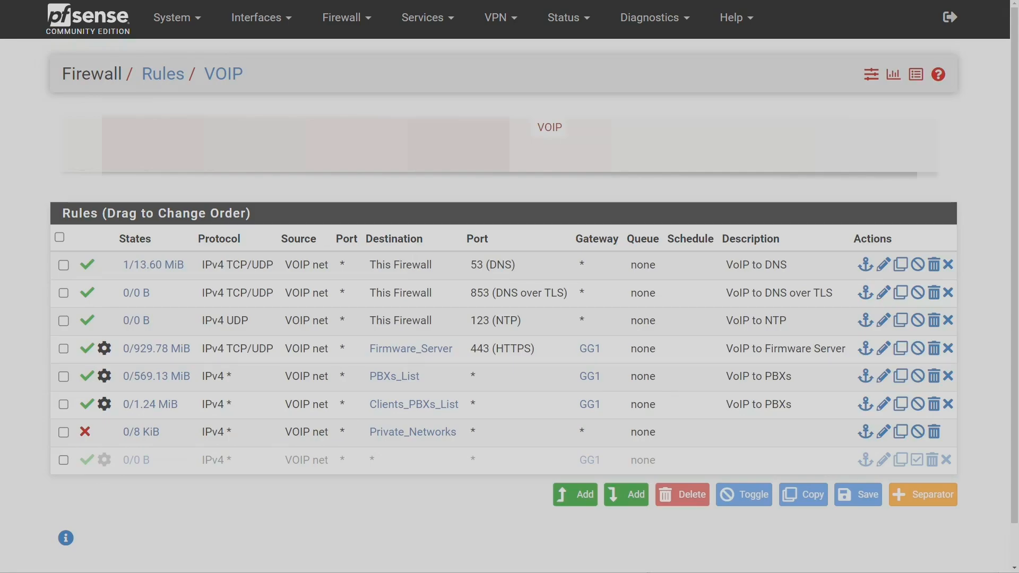
mouse_move(260, 60)
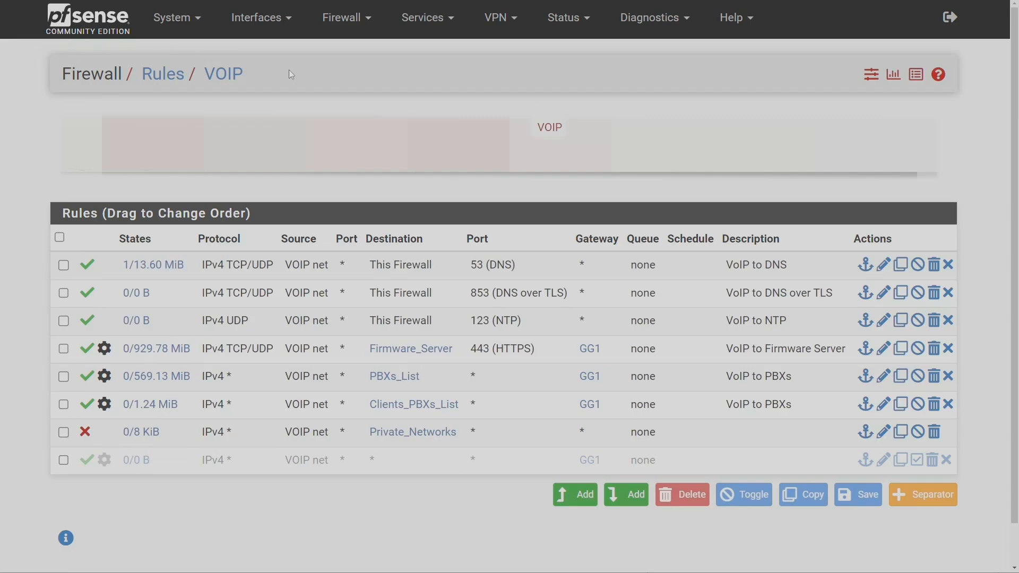
mouse_move(536, 107)
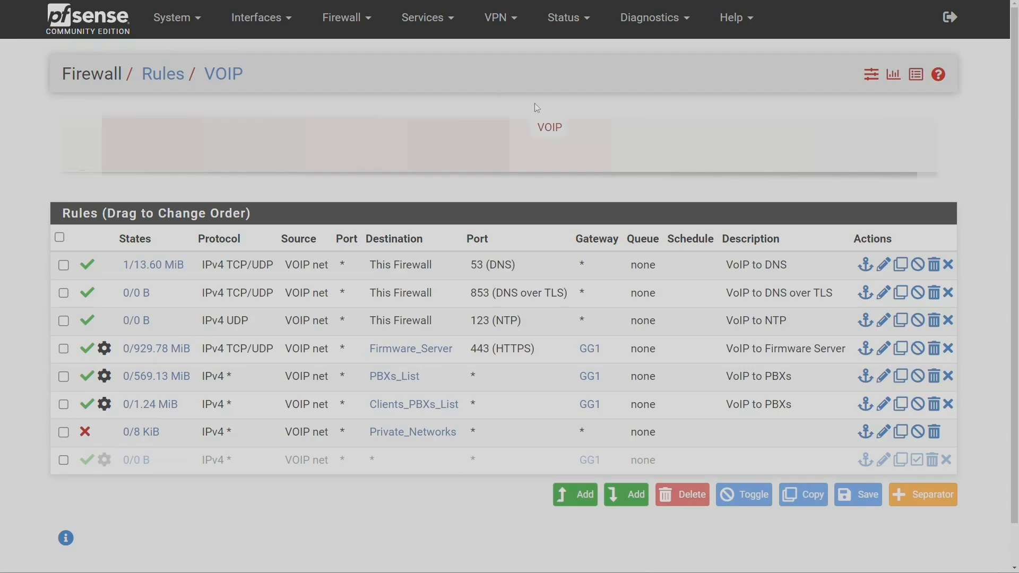
mouse_move(550, 127)
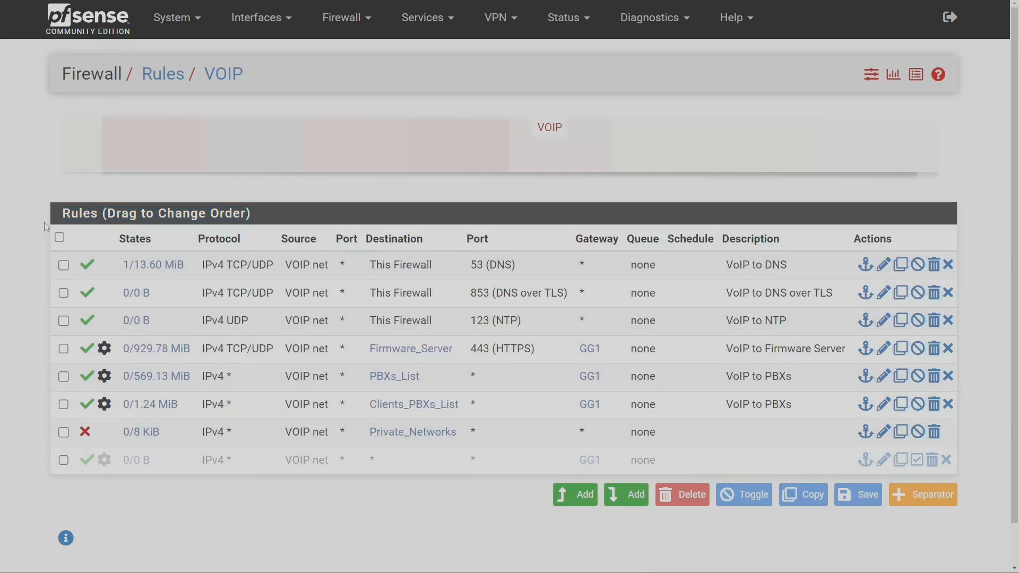
mouse_move(102, 238)
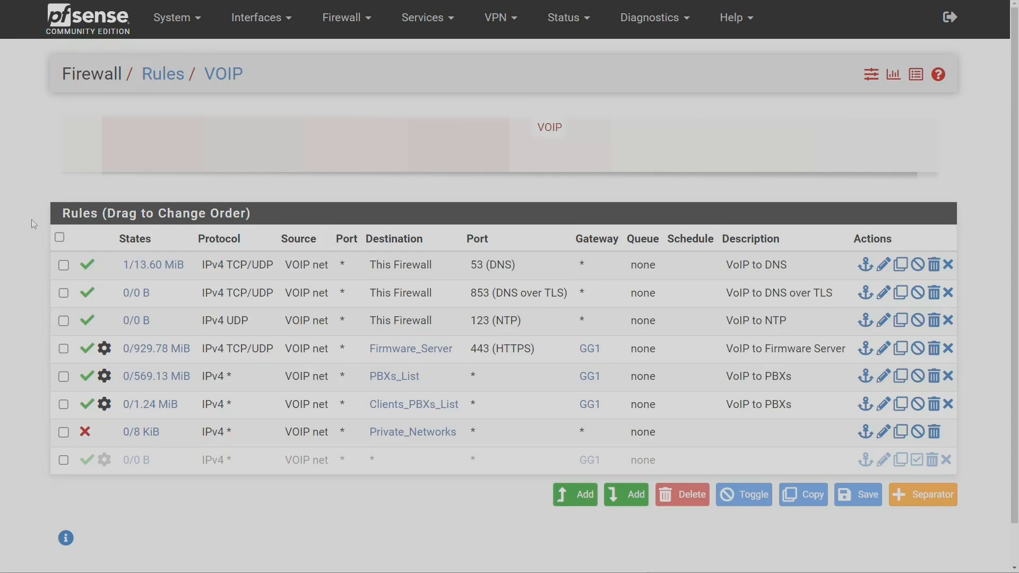
mouse_move(37, 218)
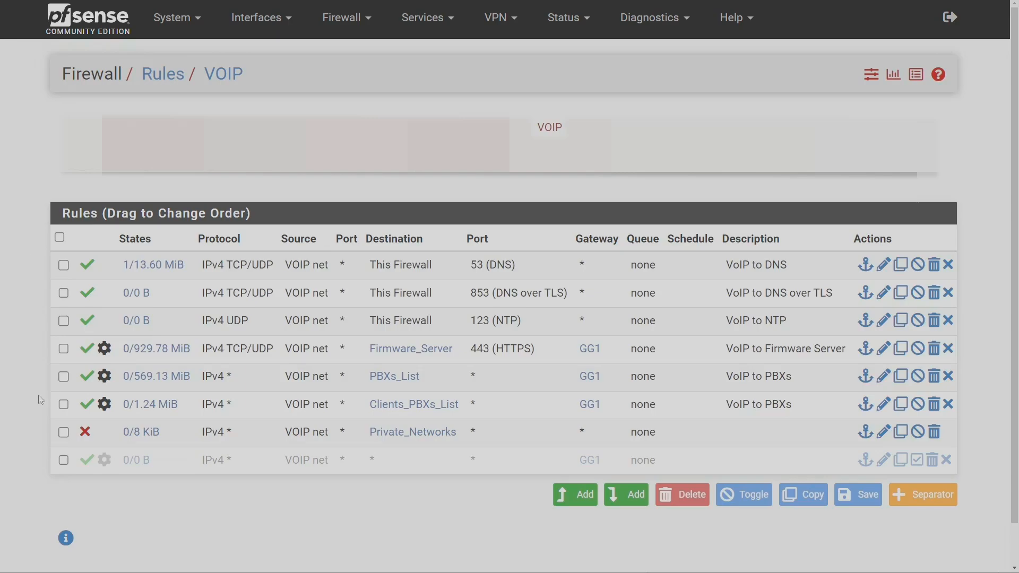
mouse_move(43, 468)
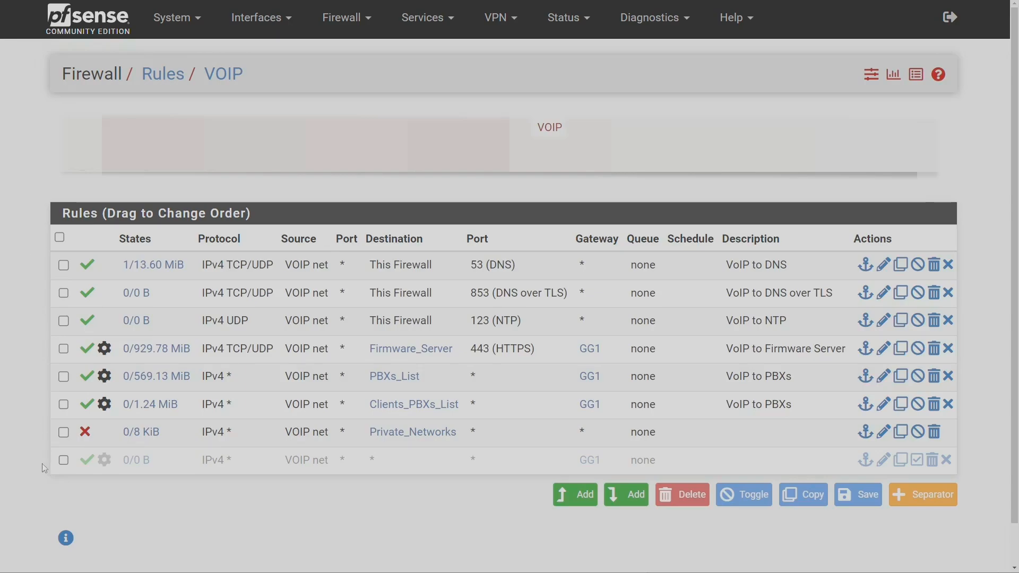
mouse_move(43, 466)
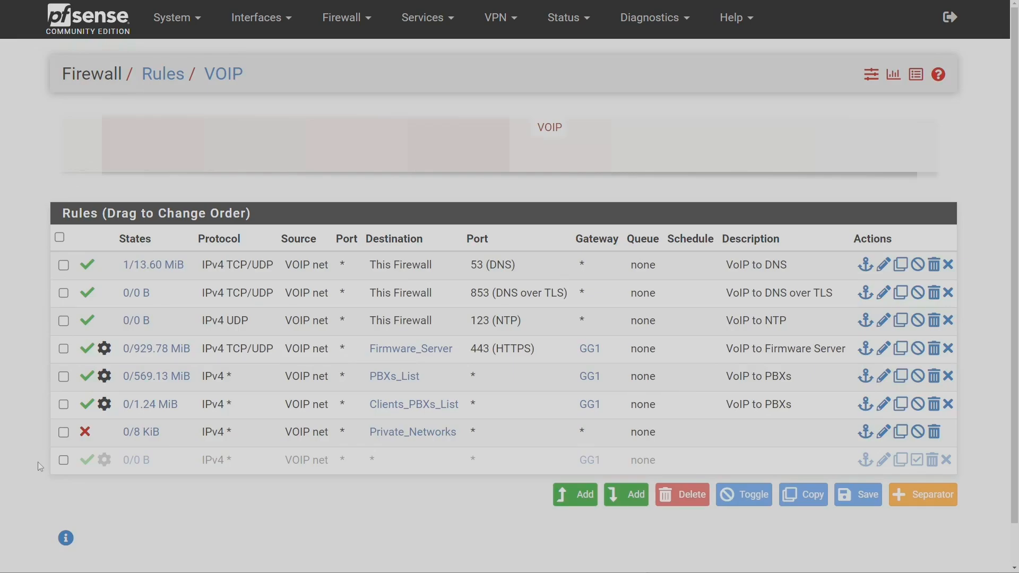
mouse_move(19, 295)
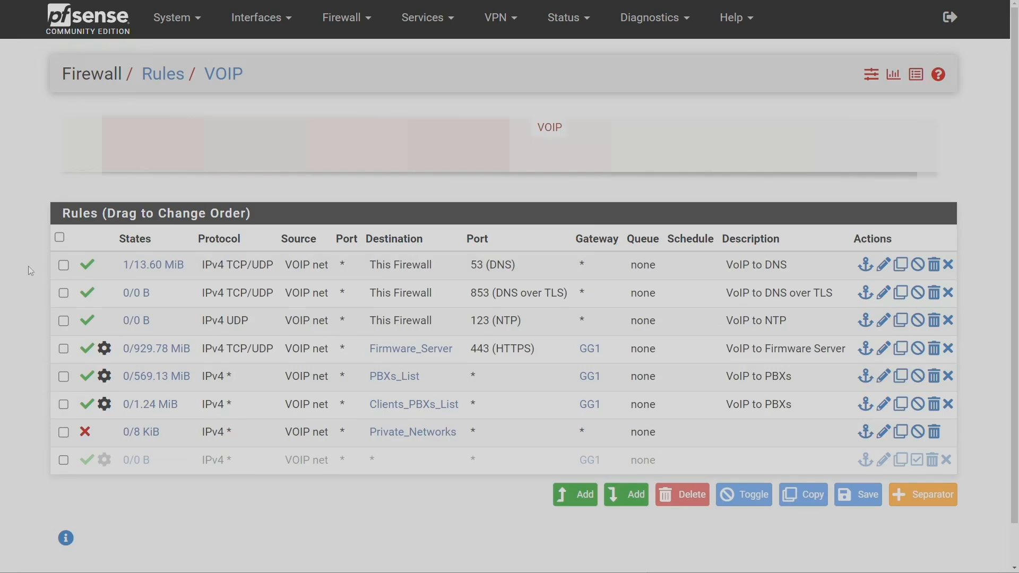
mouse_move(33, 271)
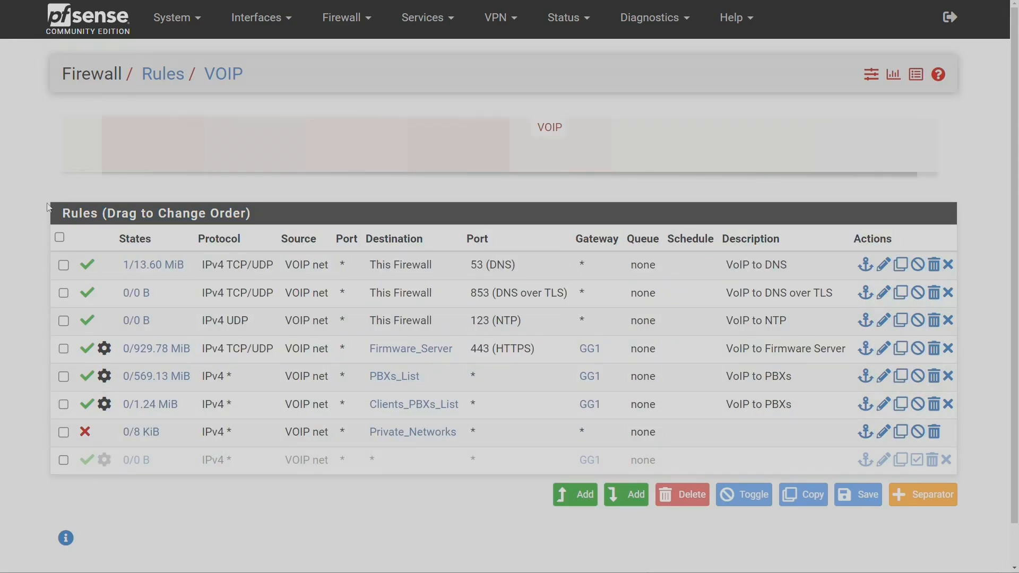
mouse_move(101, 208)
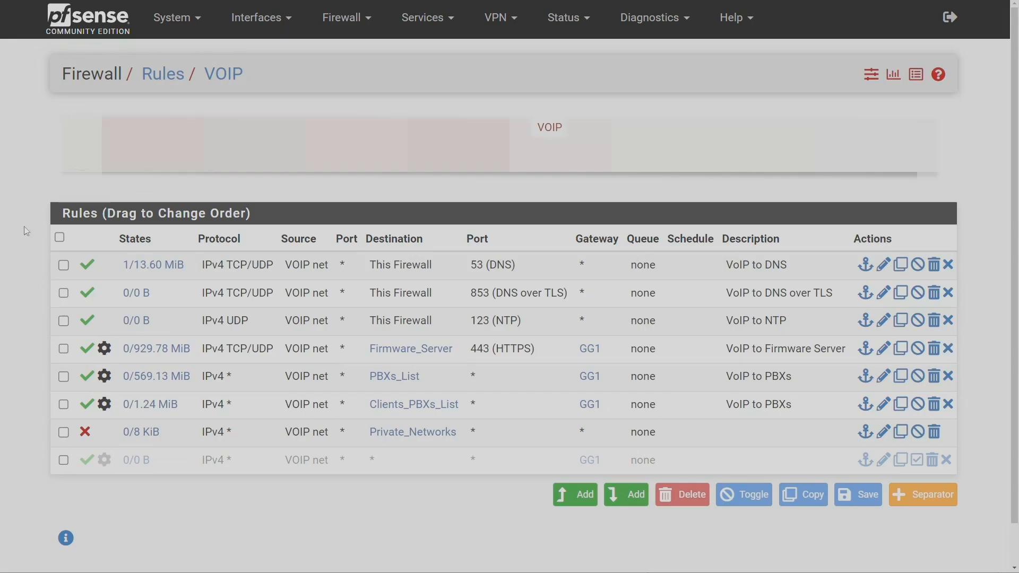
mouse_move(29, 452)
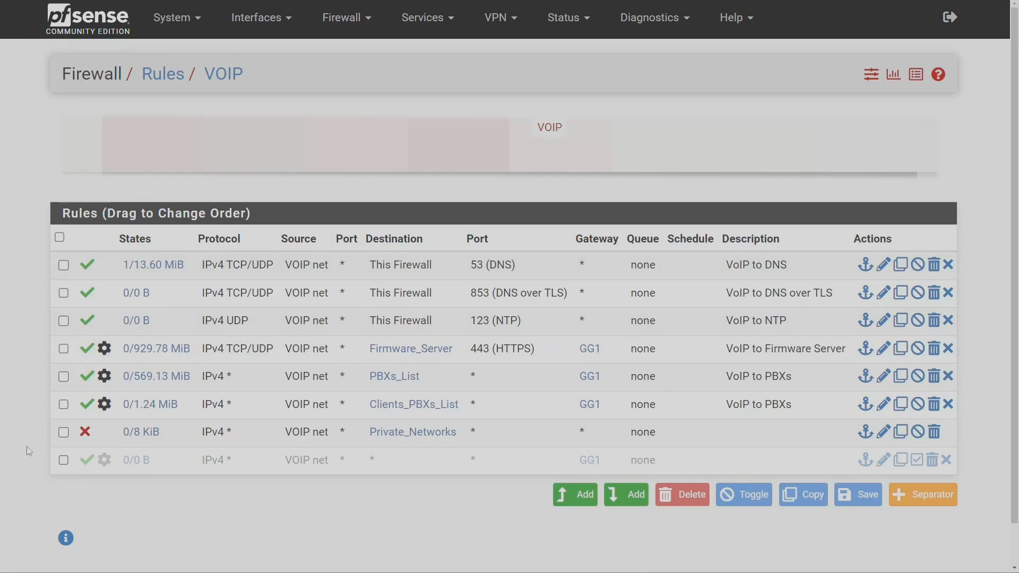
mouse_move(87, 264)
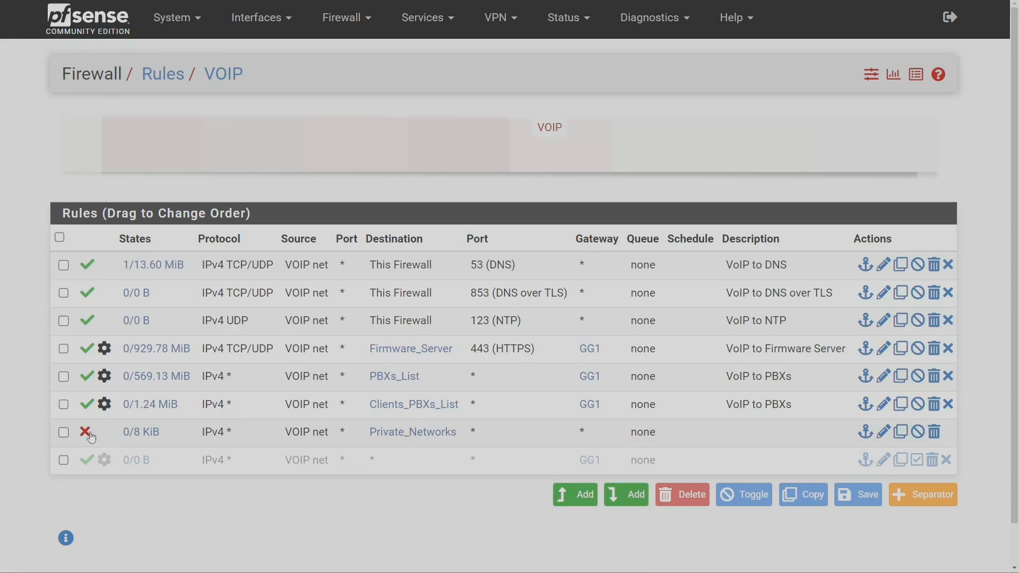
mouse_move(87, 432)
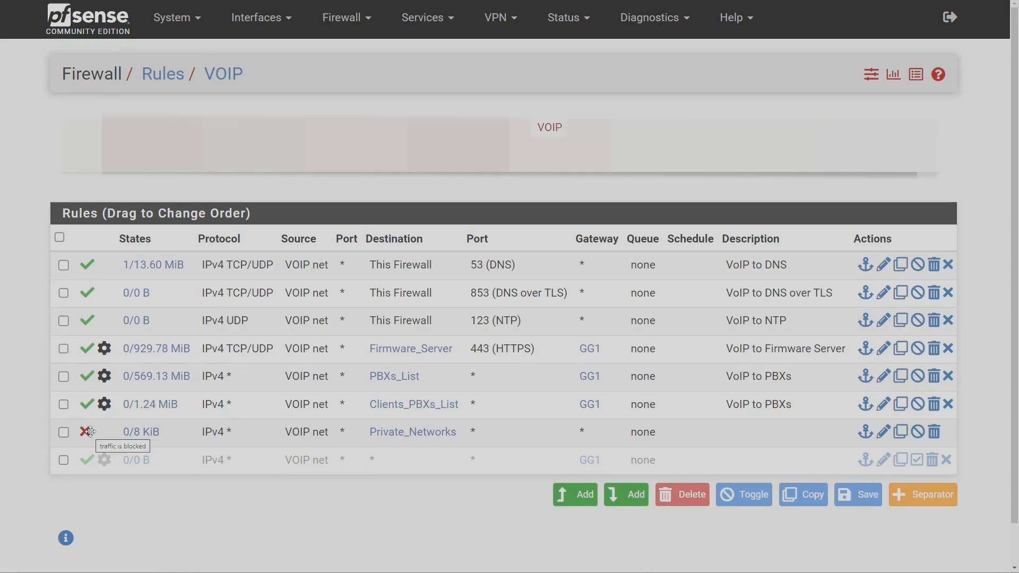
mouse_move(87, 264)
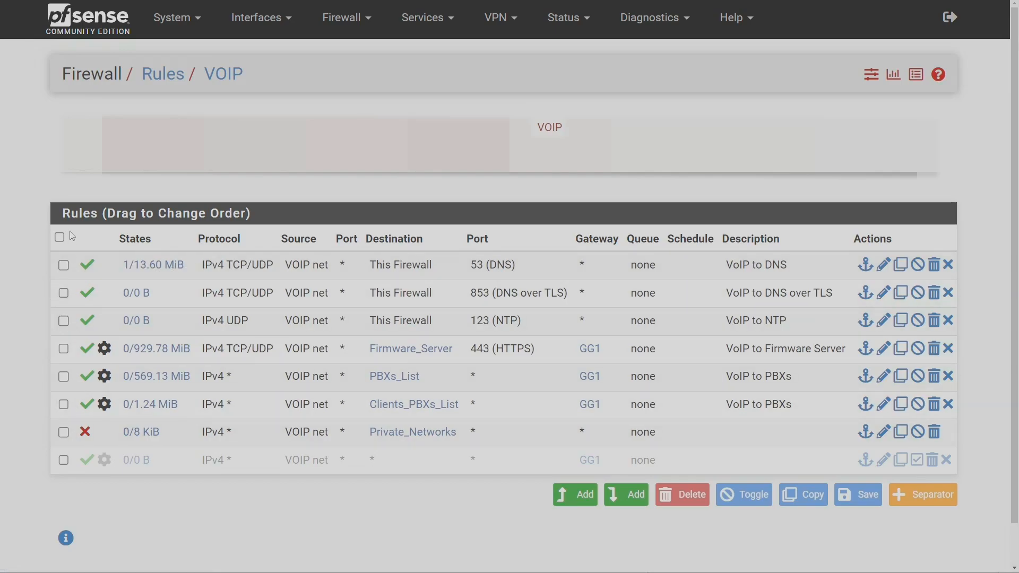
mouse_move(86, 264)
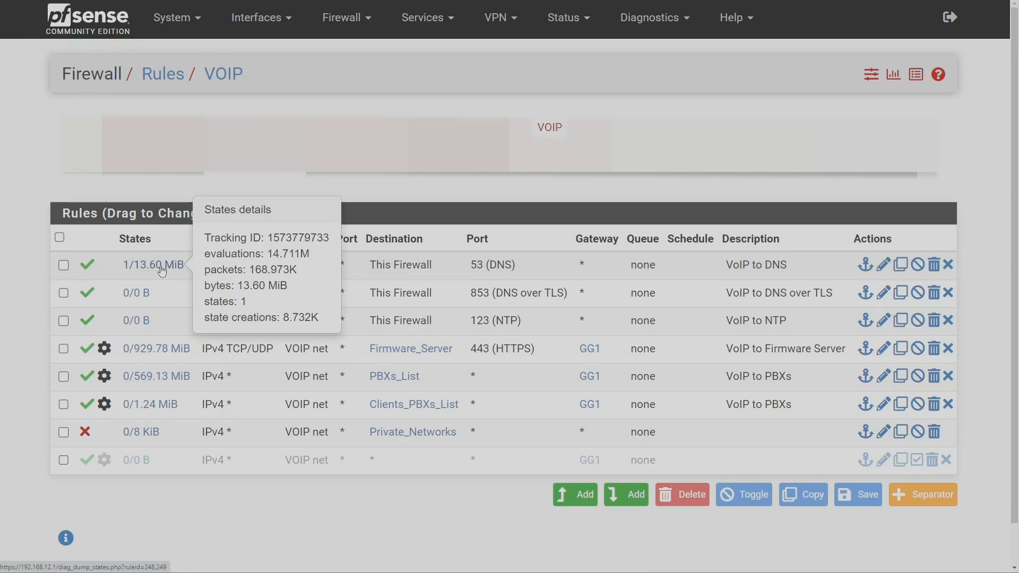
mouse_move(211, 271)
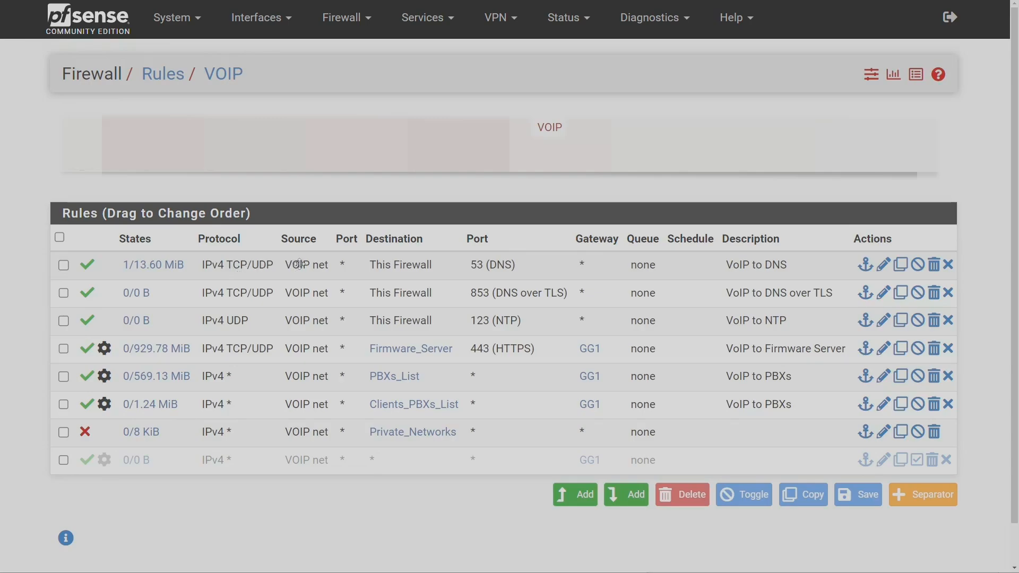
mouse_move(298, 266)
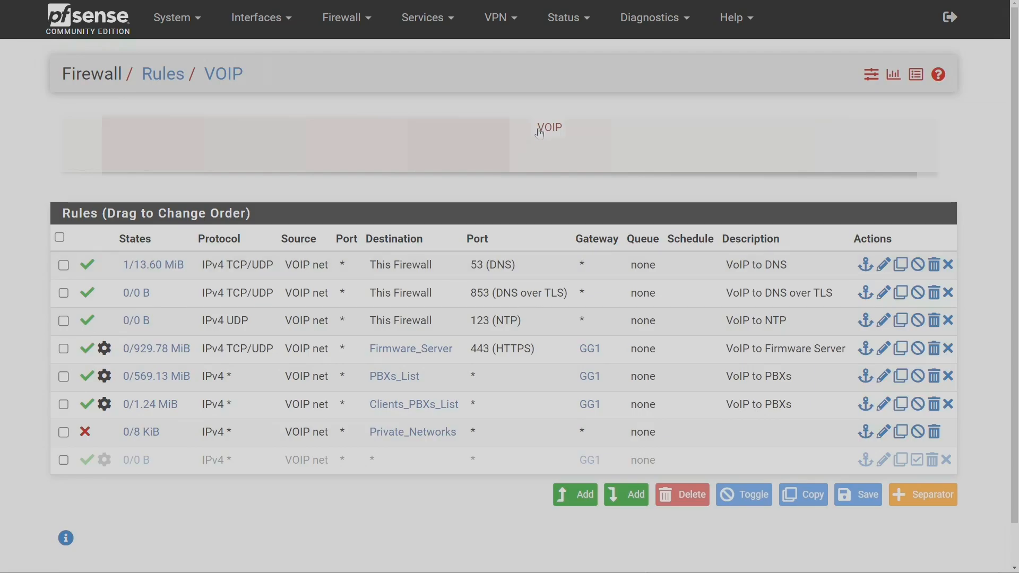
mouse_move(211, 273)
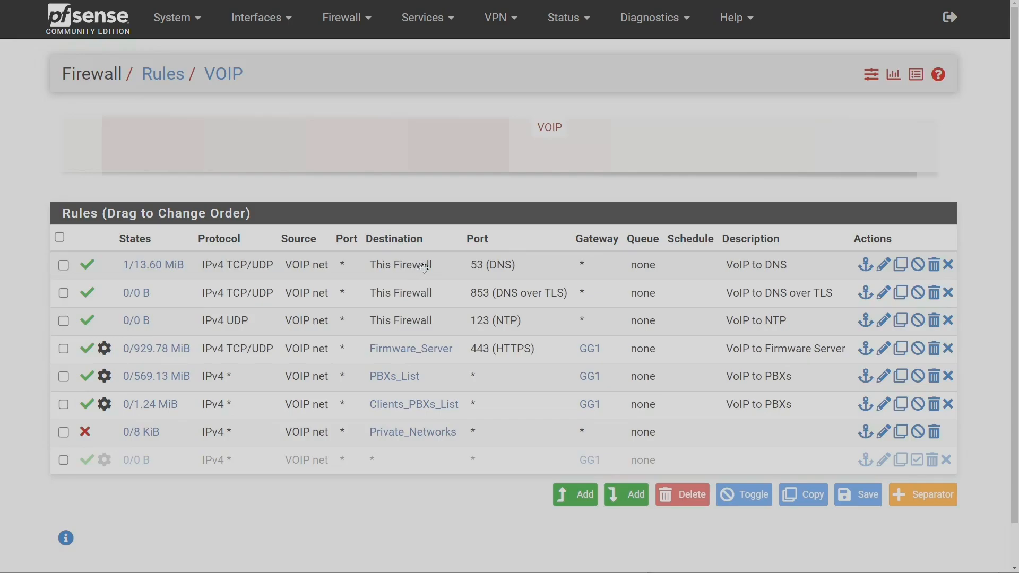
mouse_move(488, 264)
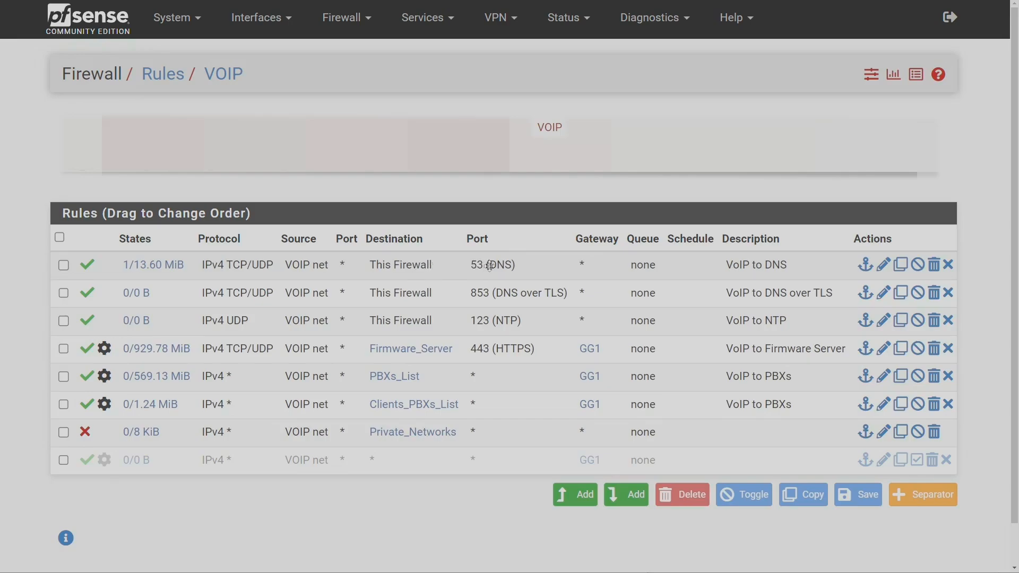
mouse_move(491, 264)
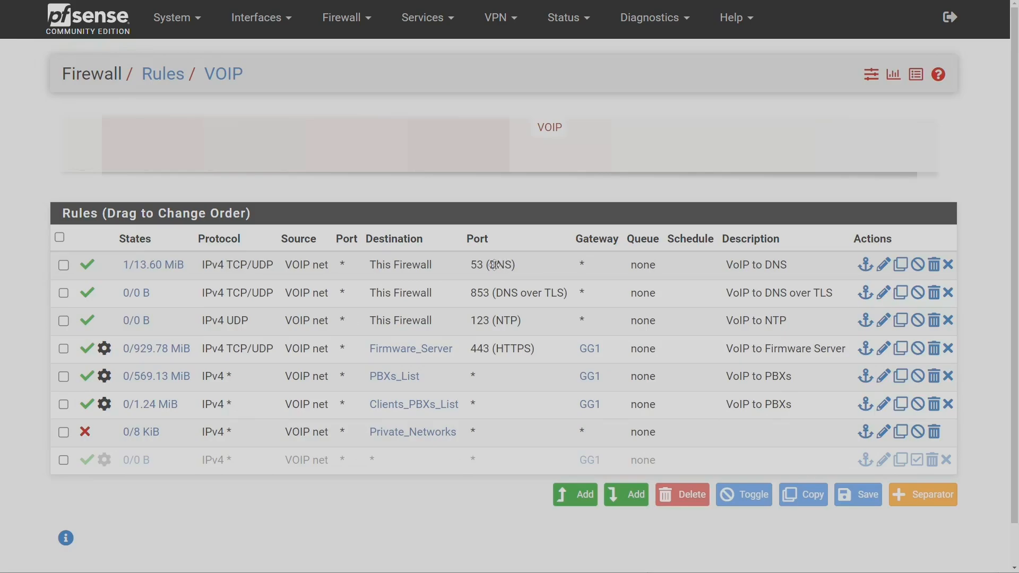
mouse_move(528, 268)
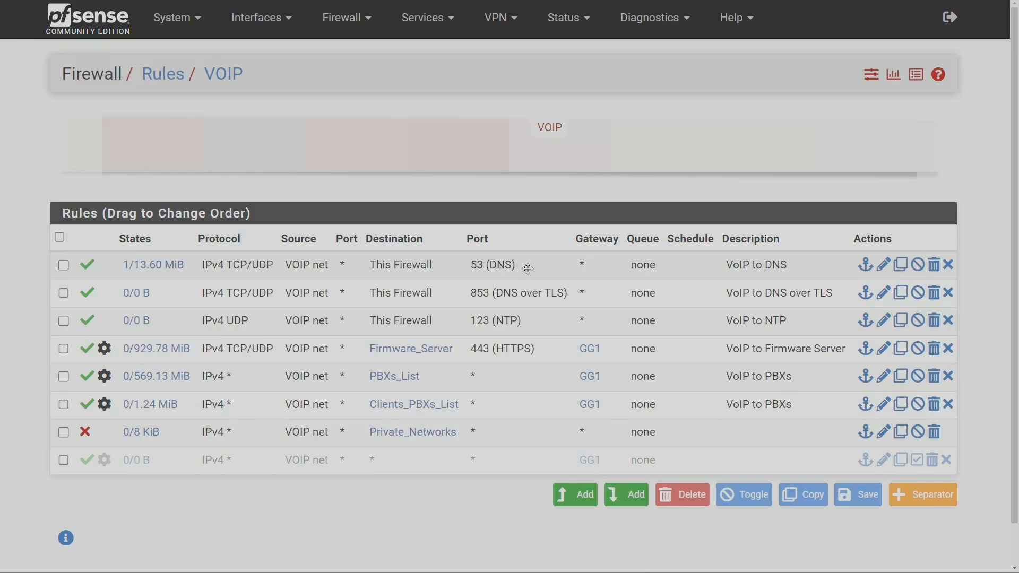
mouse_move(587, 263)
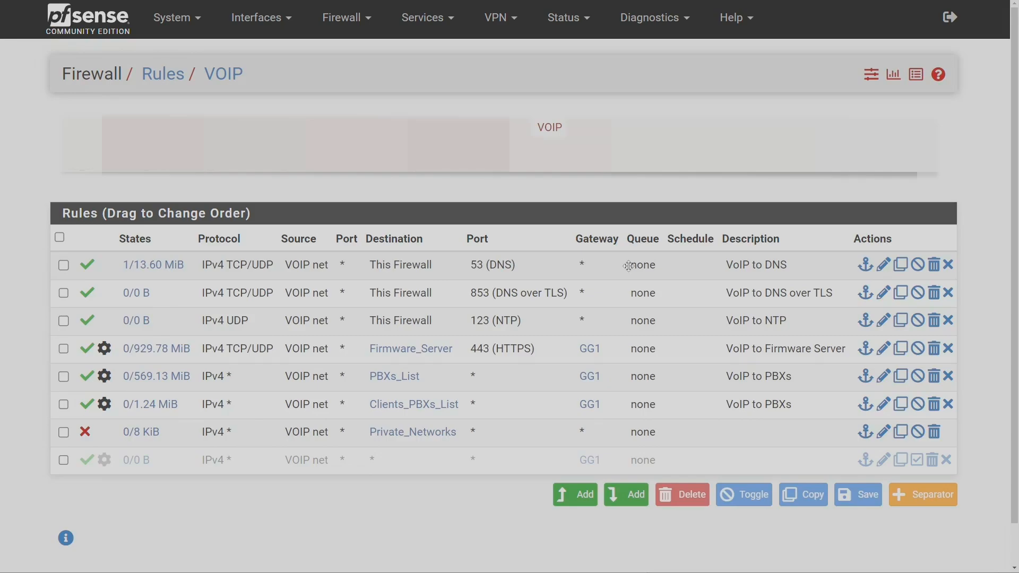
mouse_move(647, 265)
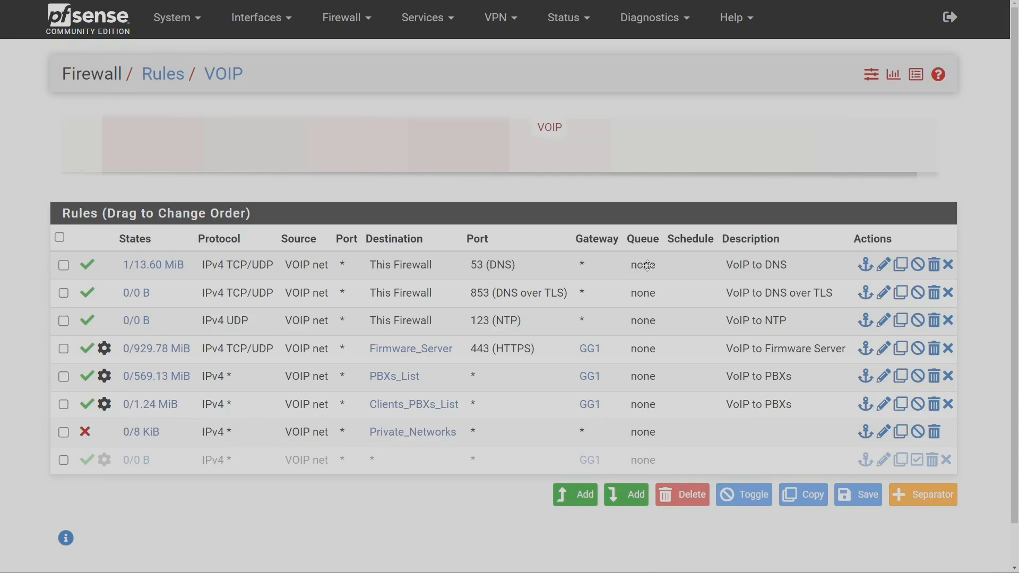
mouse_move(758, 275)
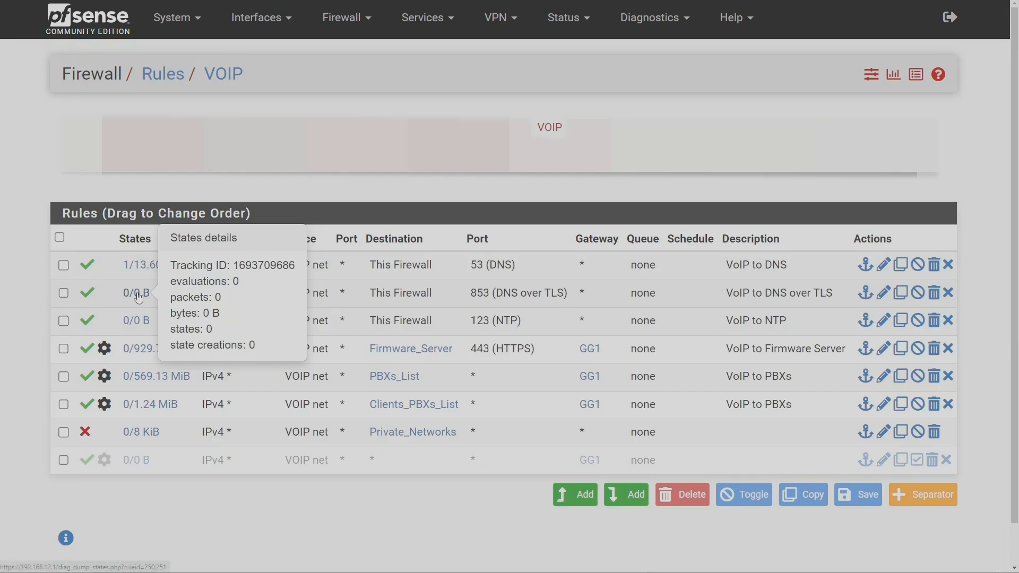
mouse_move(324, 298)
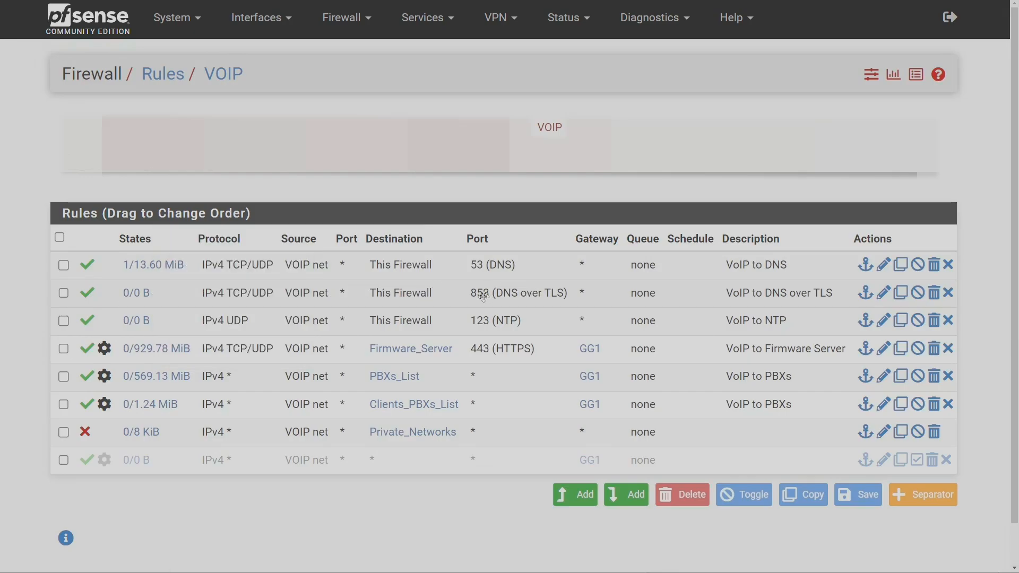
mouse_move(503, 297)
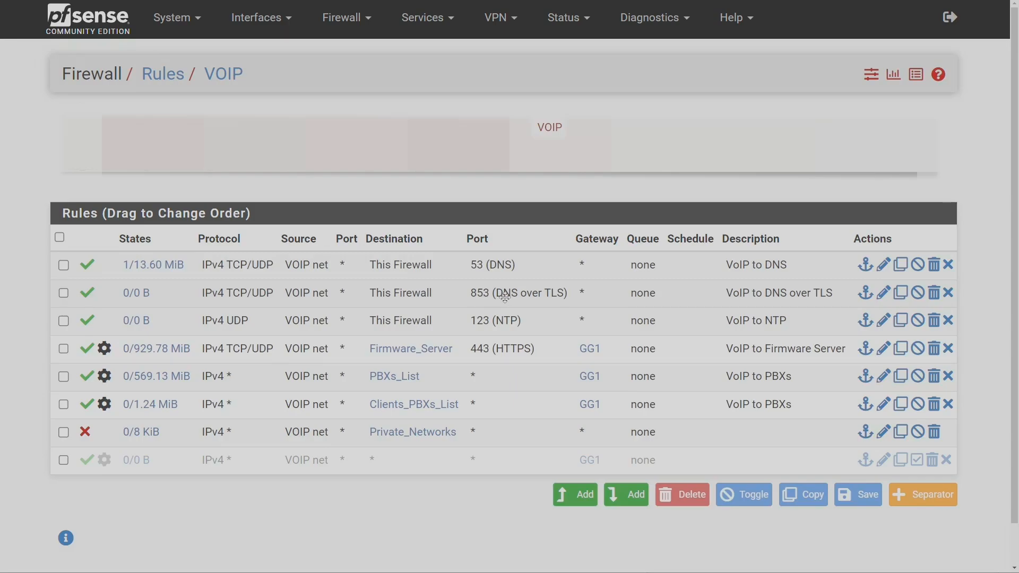
mouse_move(566, 292)
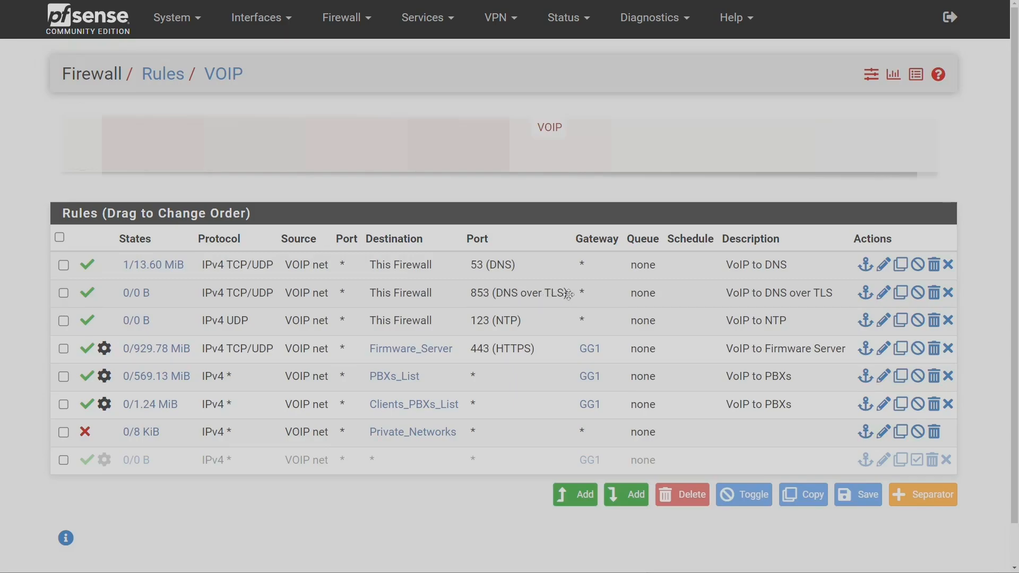
mouse_move(567, 294)
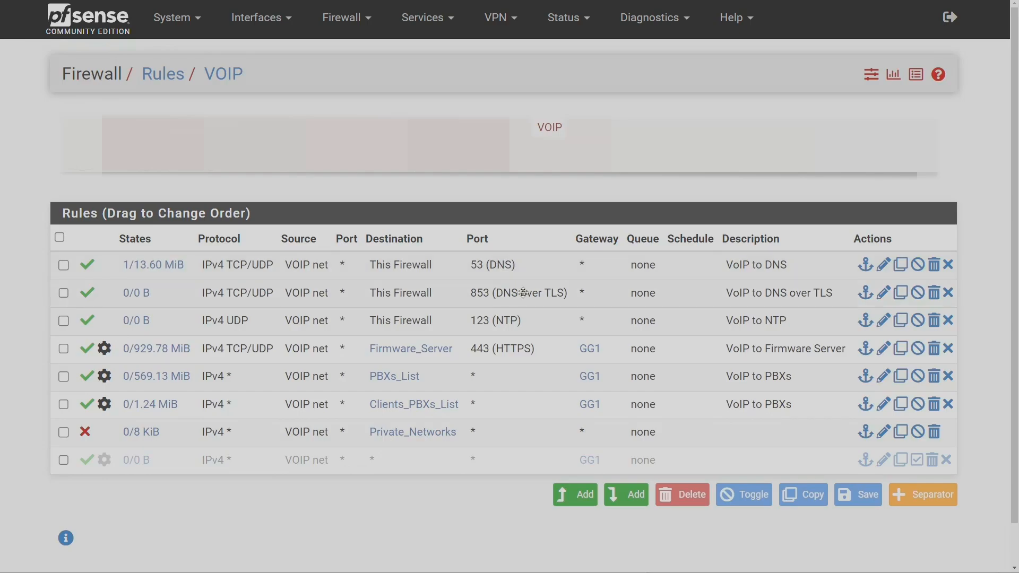
mouse_move(510, 295)
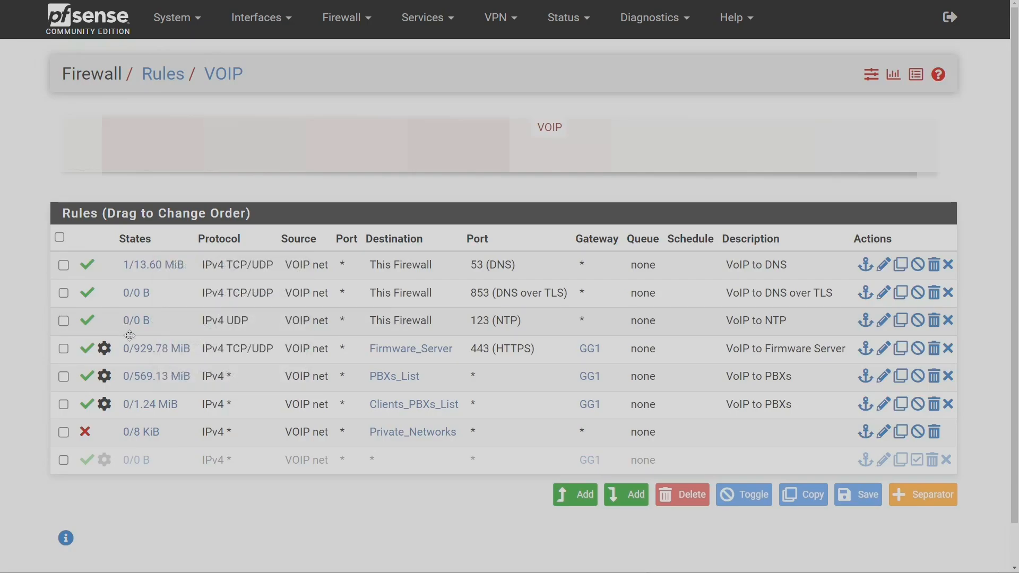
mouse_move(156, 348)
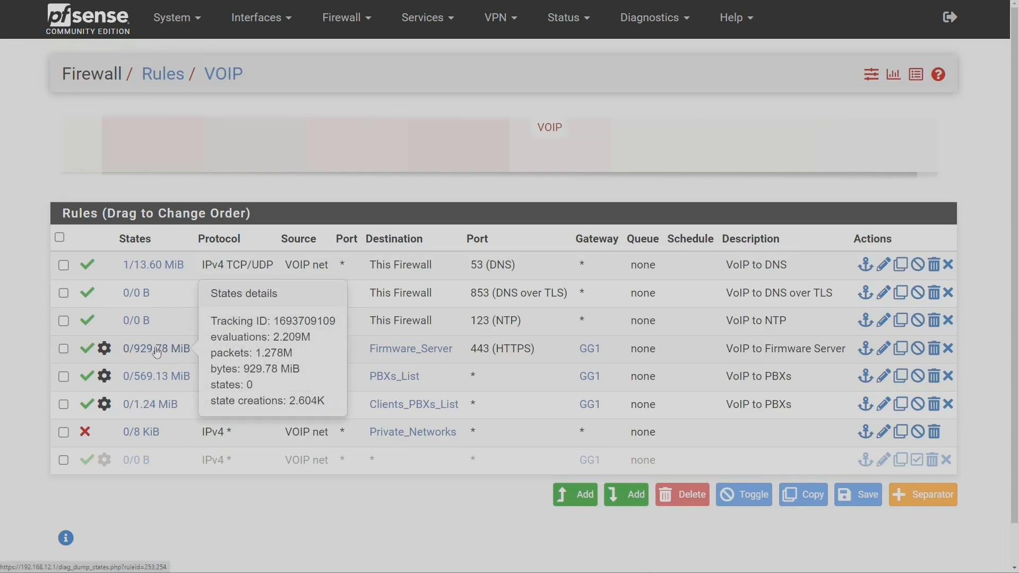
mouse_move(383, 306)
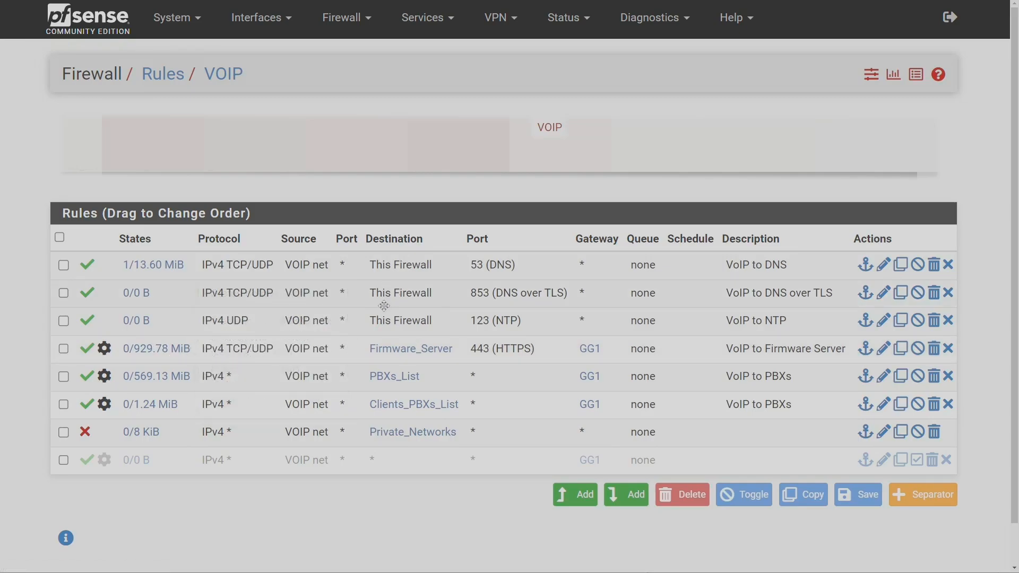
mouse_move(231, 351)
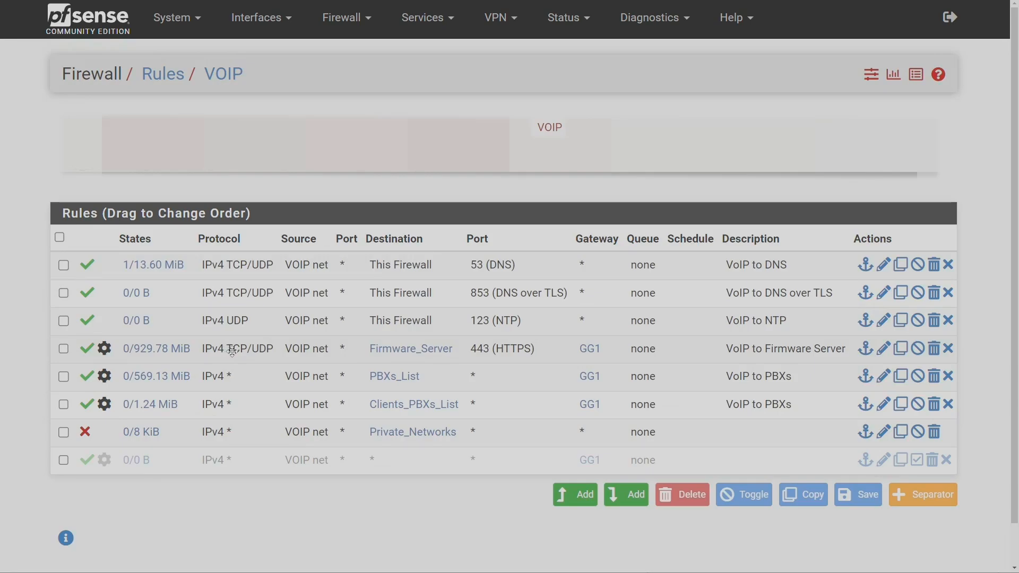
mouse_move(345, 348)
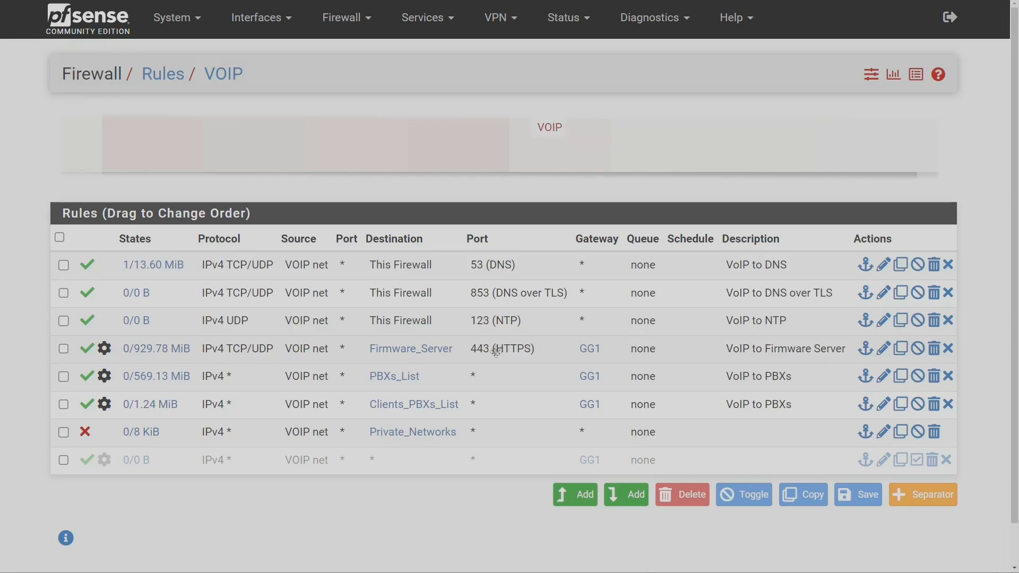
mouse_move(515, 352)
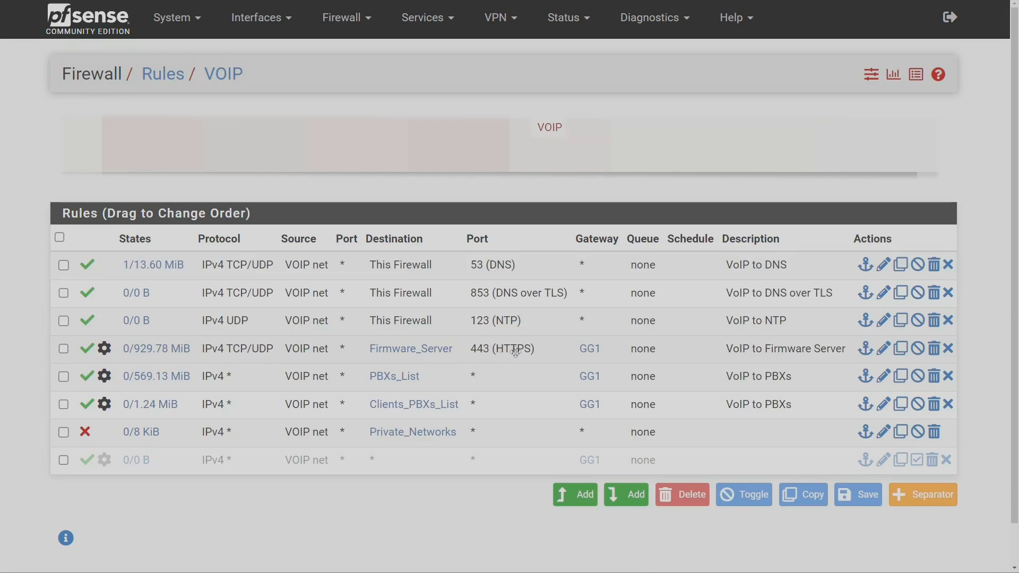
mouse_move(616, 342)
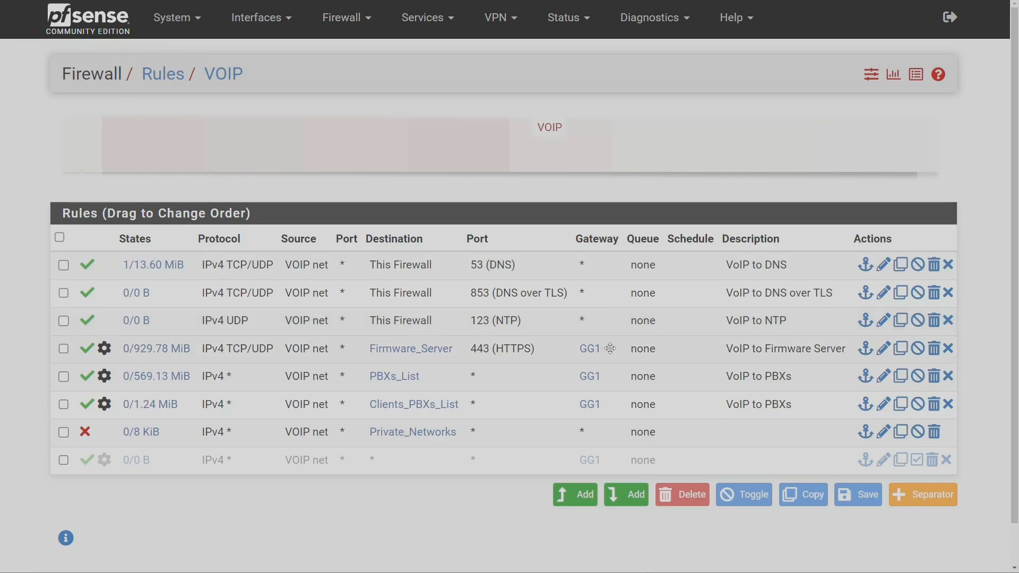
mouse_move(588, 348)
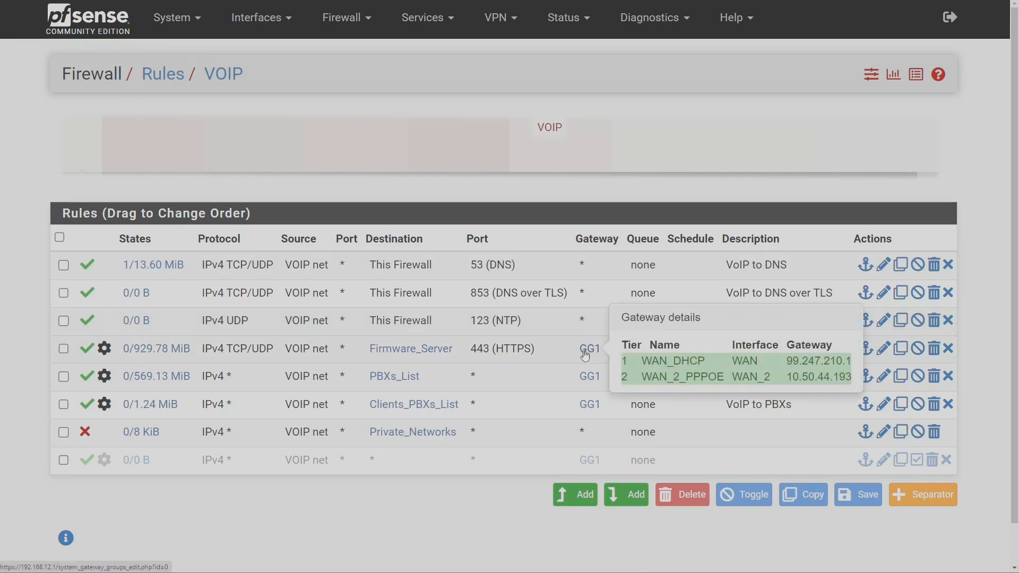
mouse_move(616, 348)
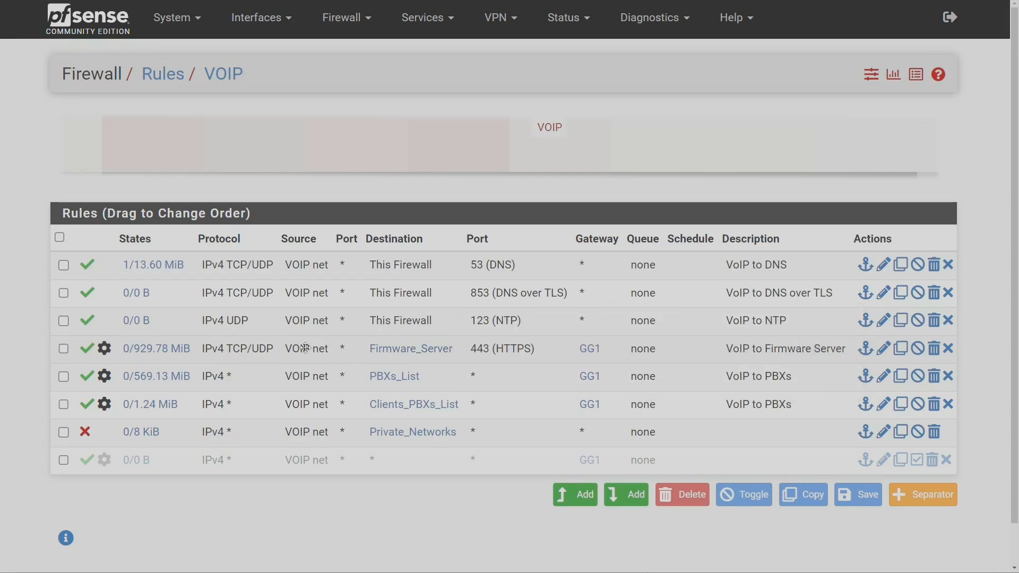
mouse_move(305, 349)
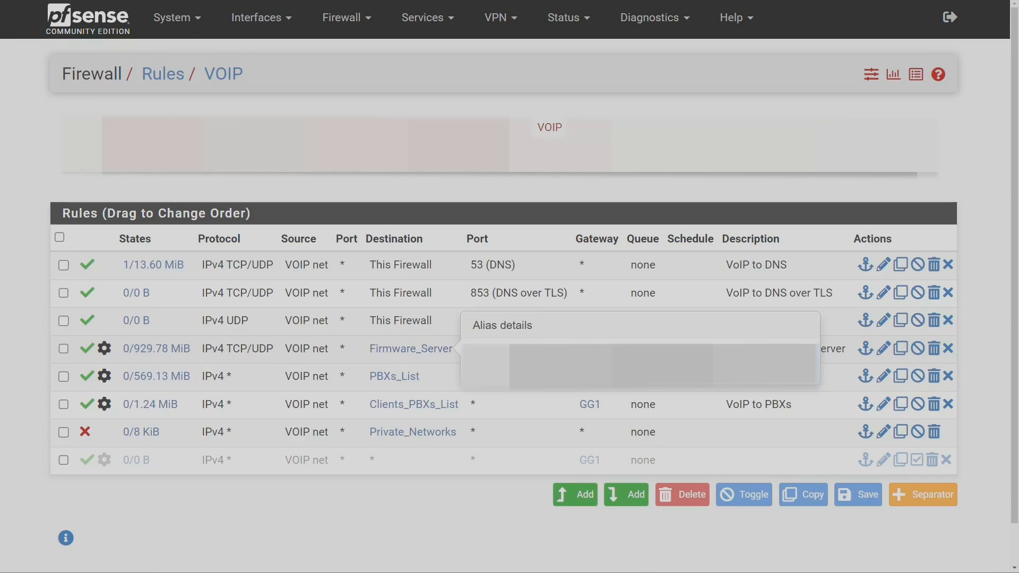
mouse_move(433, 349)
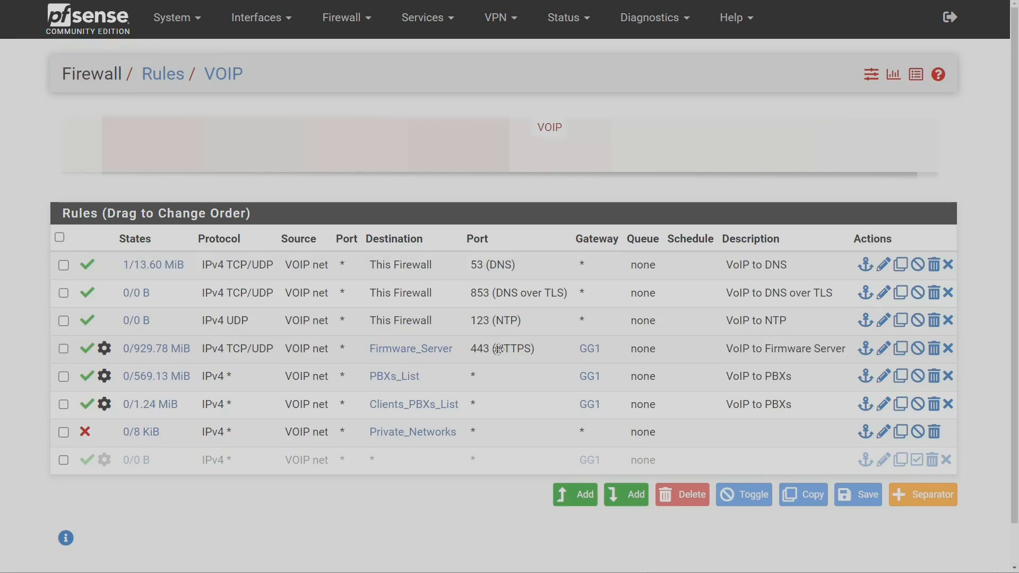
mouse_move(502, 349)
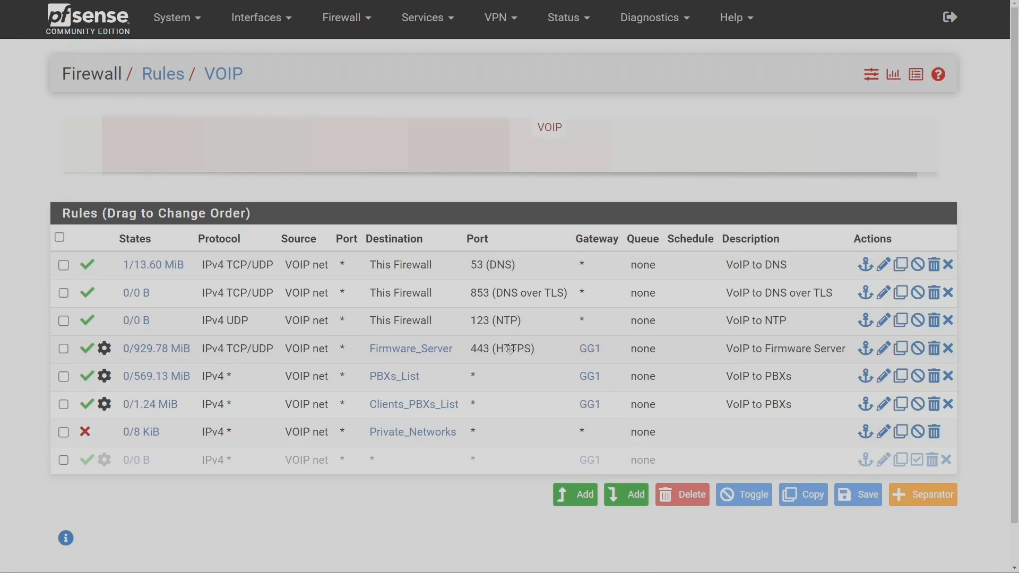
mouse_move(515, 348)
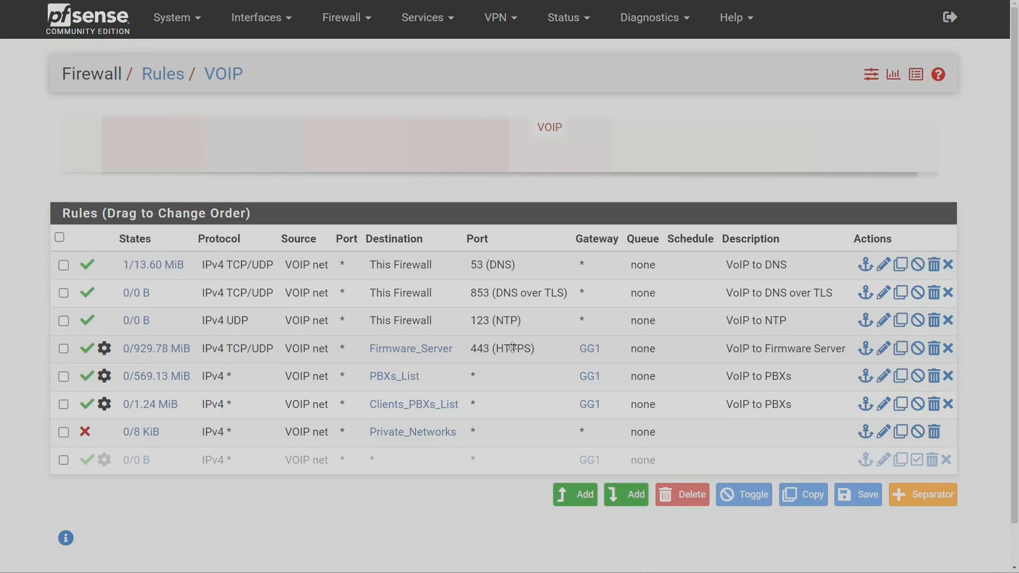
mouse_move(410, 348)
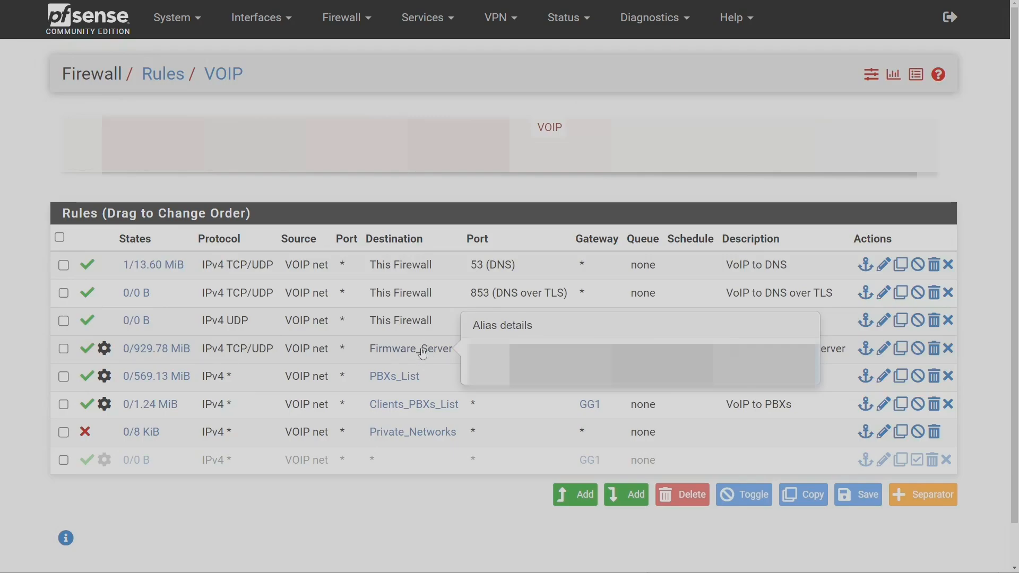
mouse_move(410, 349)
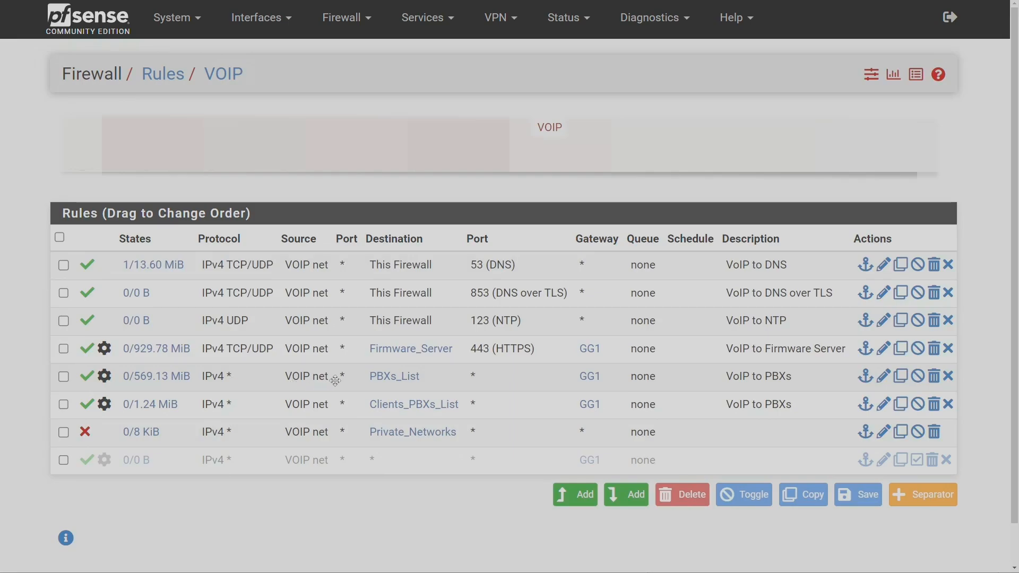
mouse_move(346, 379)
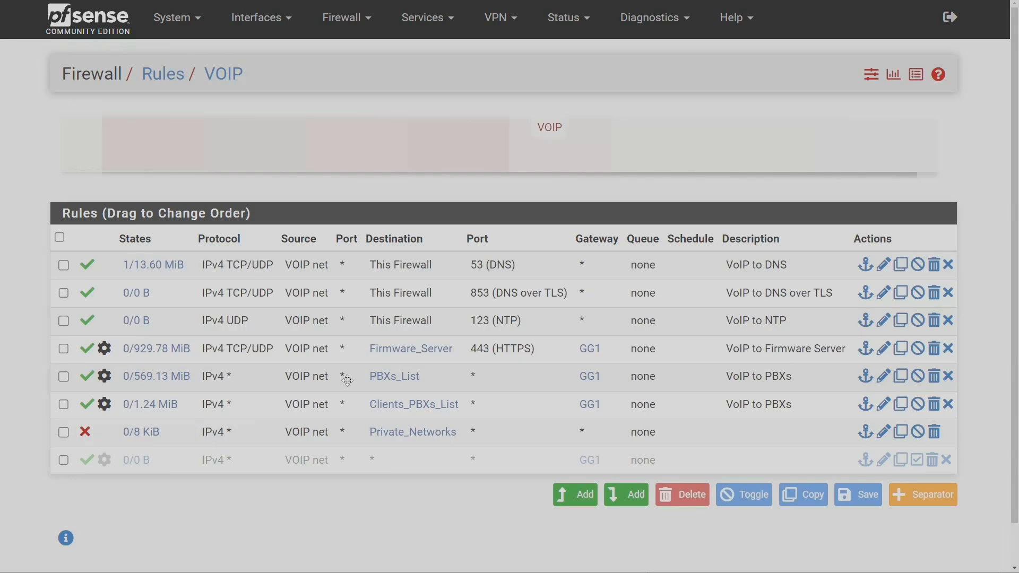
mouse_move(393, 376)
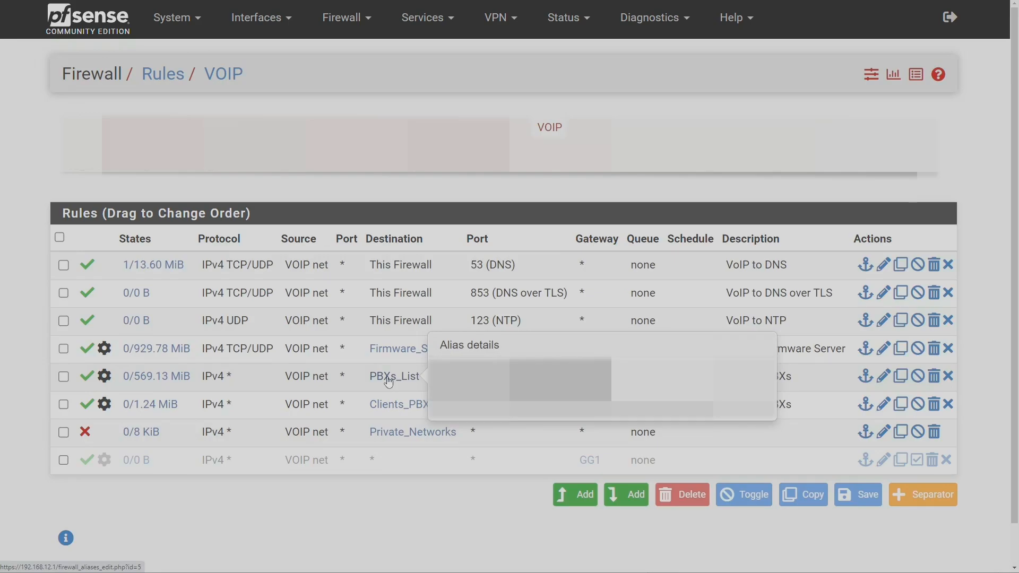
mouse_move(393, 377)
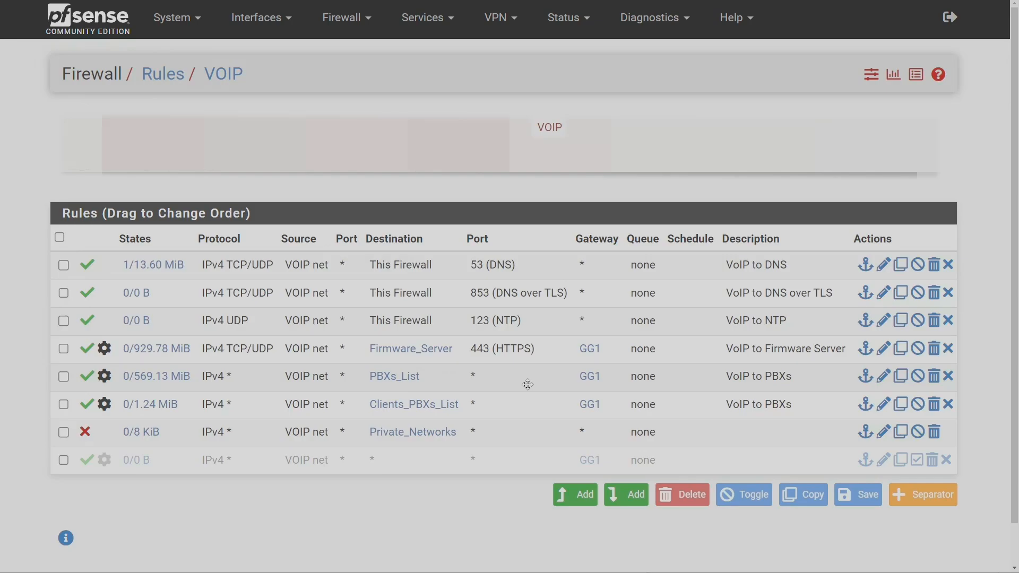
mouse_move(393, 375)
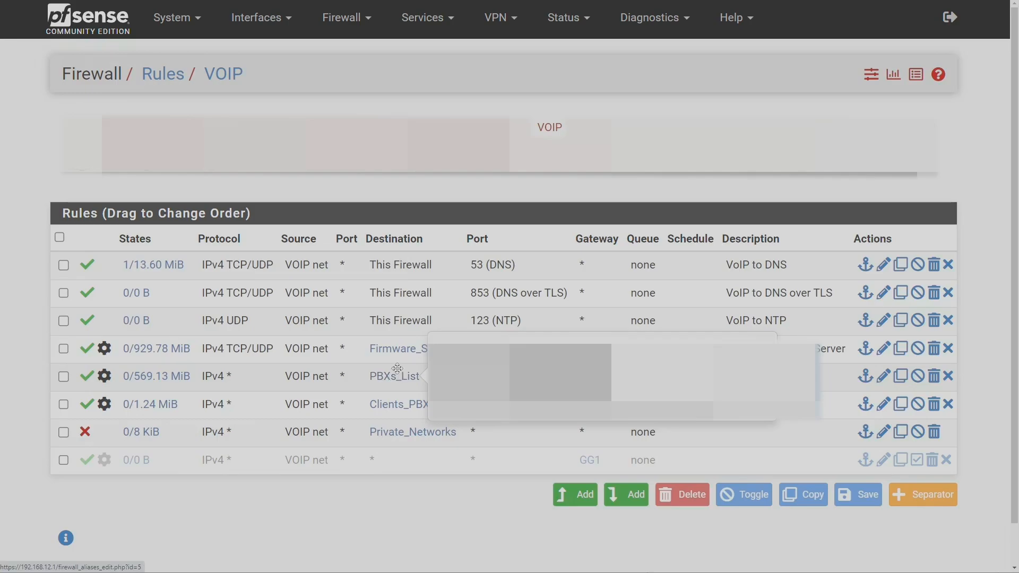
mouse_move(401, 377)
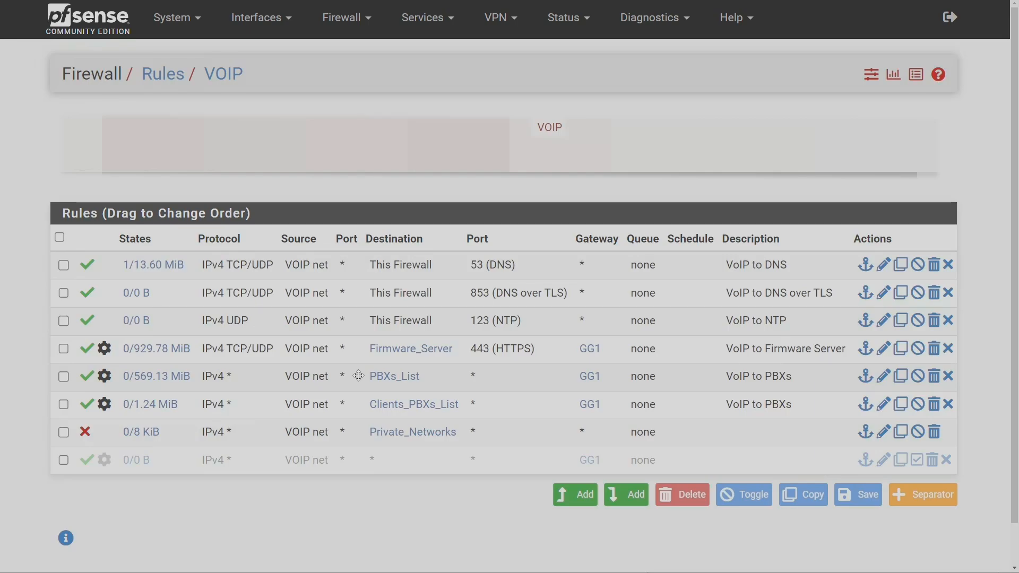
mouse_move(428, 377)
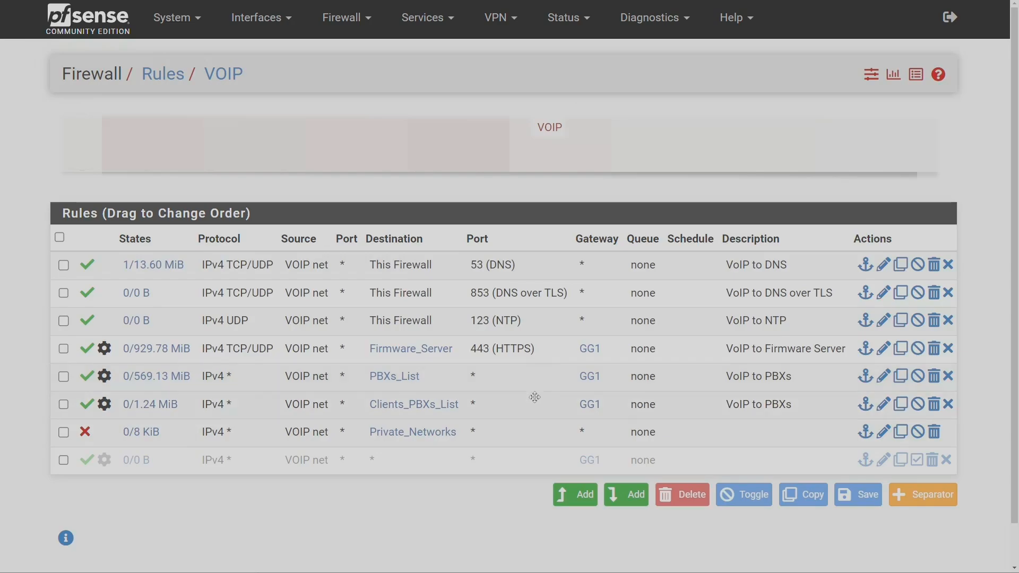
mouse_move(540, 403)
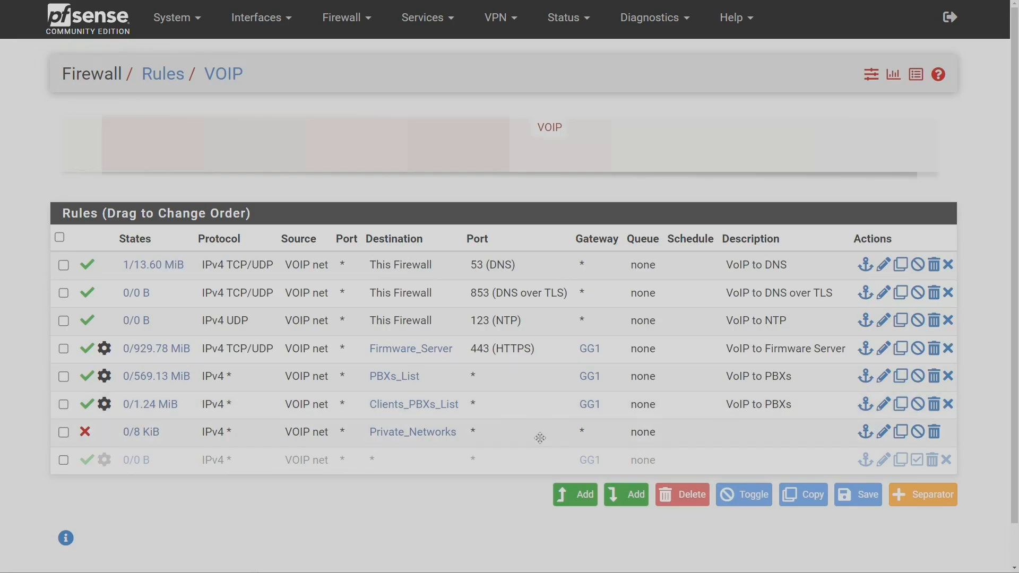
mouse_move(412, 432)
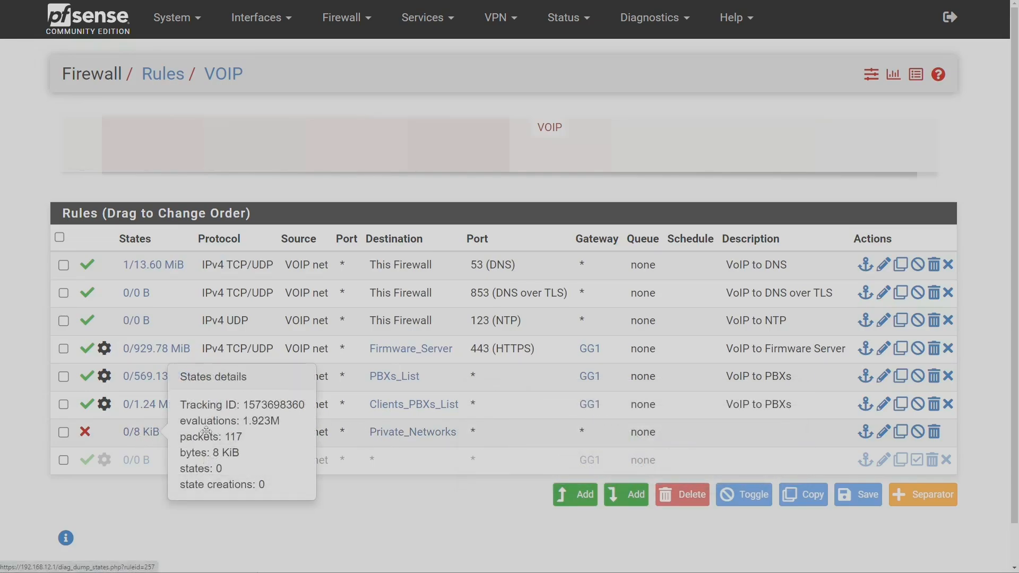
mouse_move(312, 434)
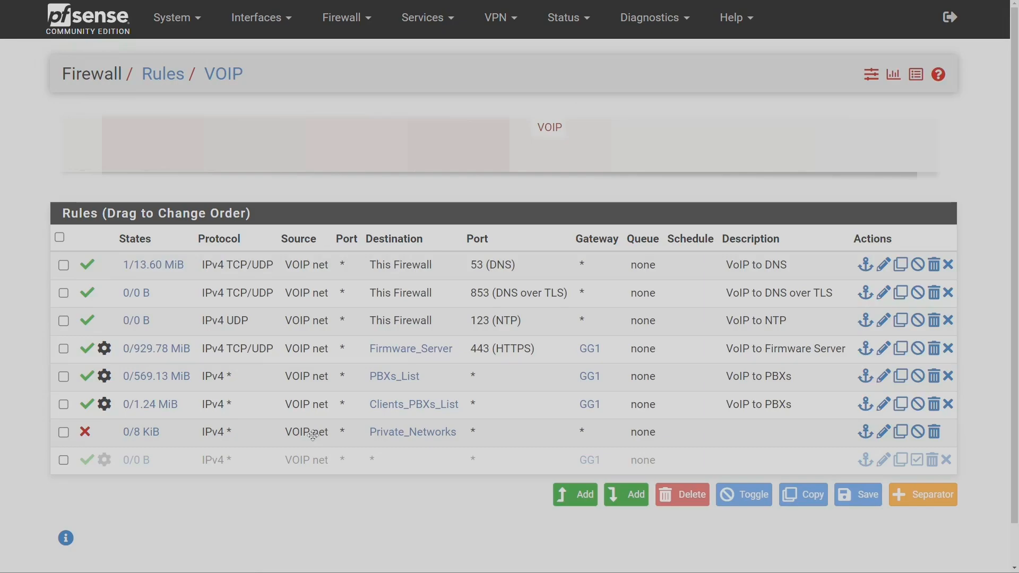
mouse_move(412, 431)
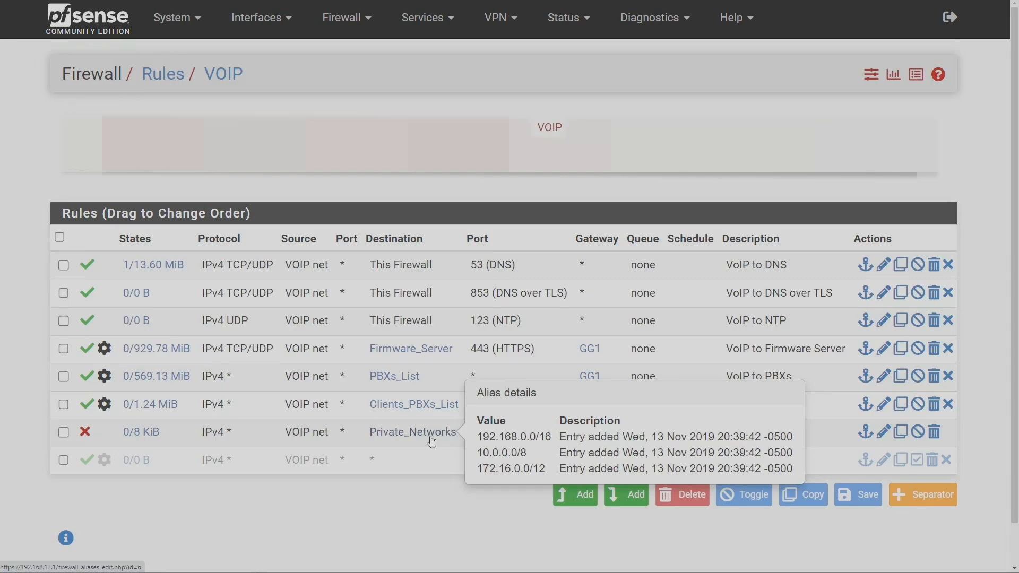
mouse_move(319, 501)
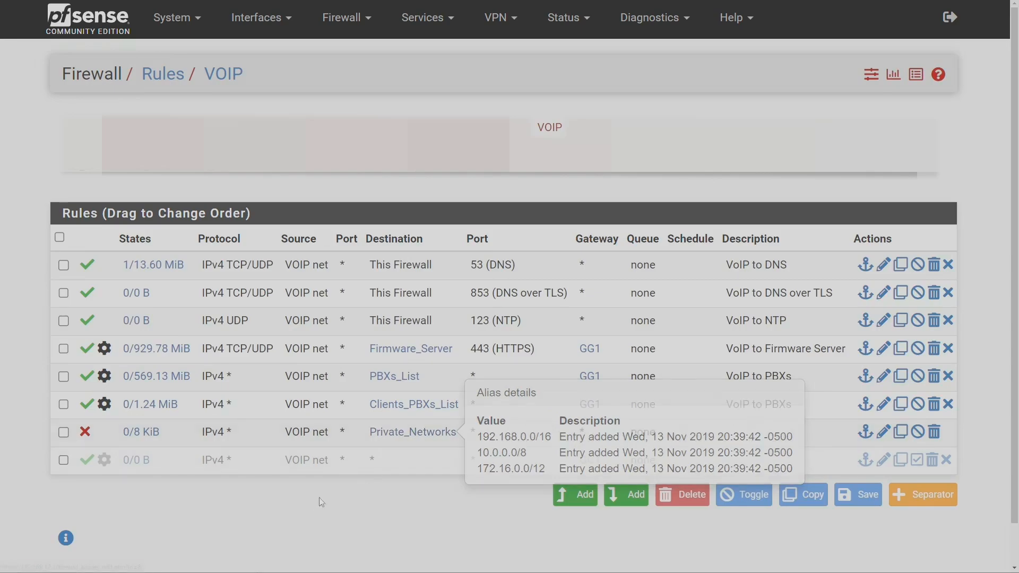
mouse_move(124, 462)
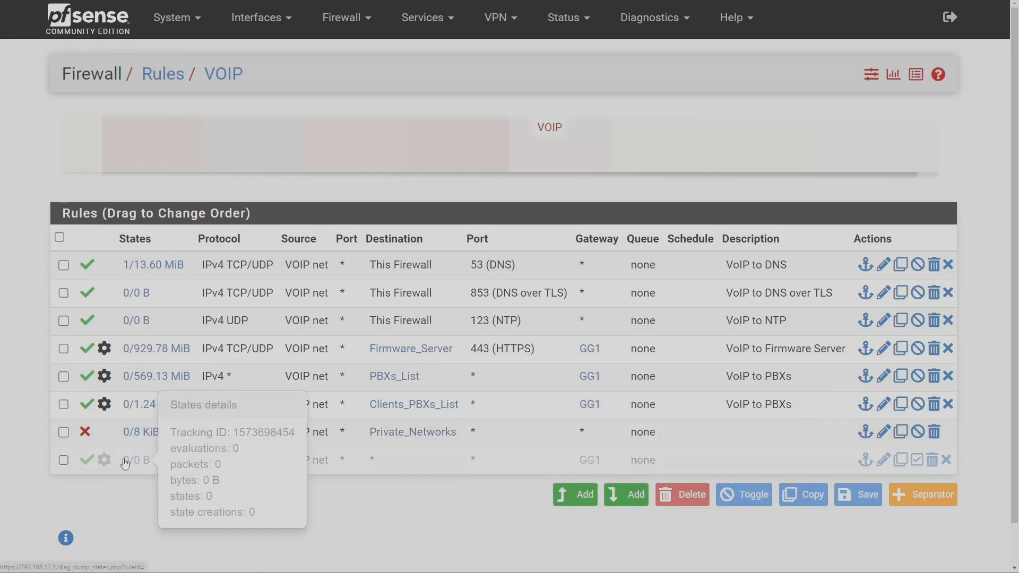
mouse_move(139, 518)
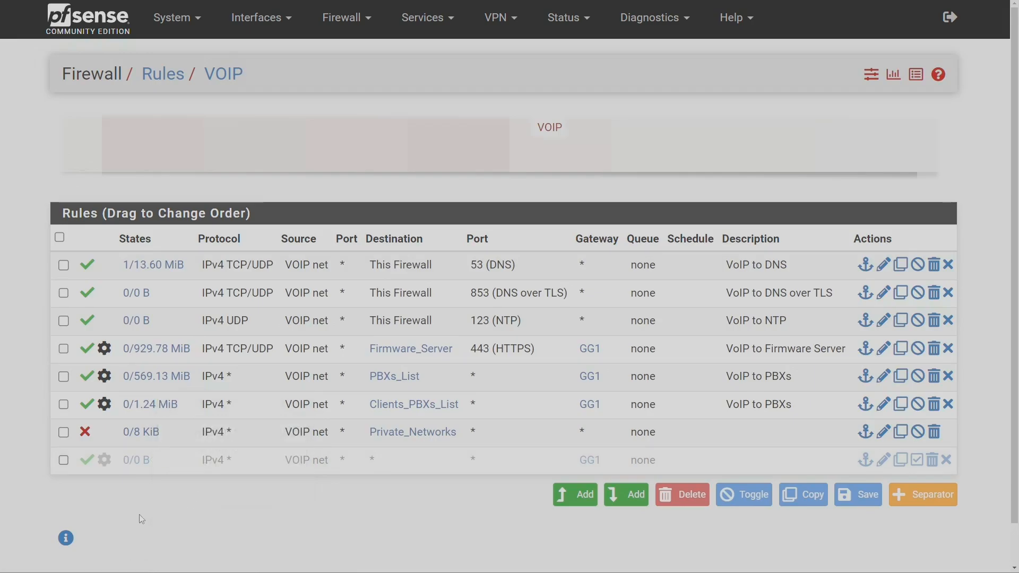
mouse_move(318, 462)
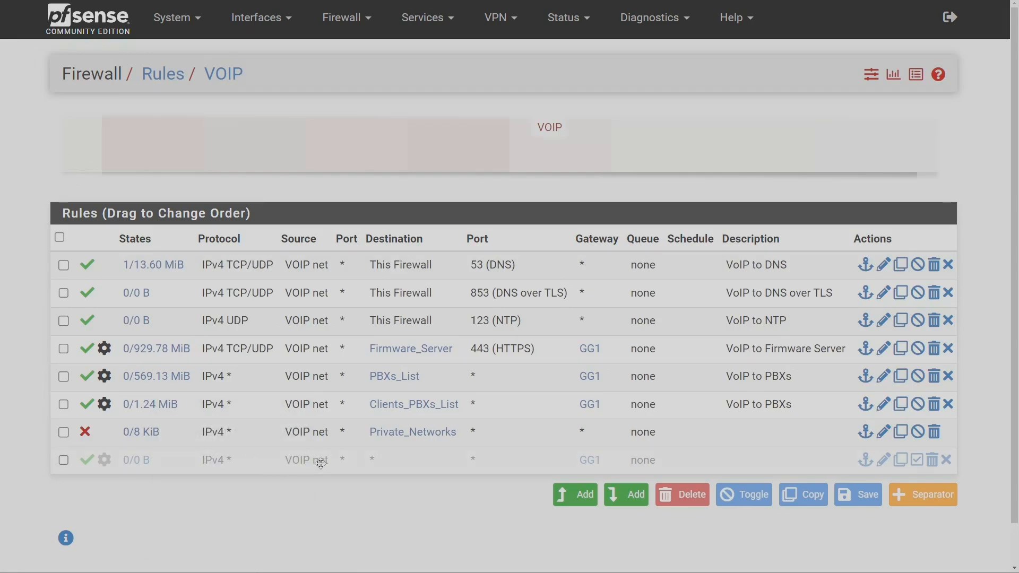
mouse_move(485, 461)
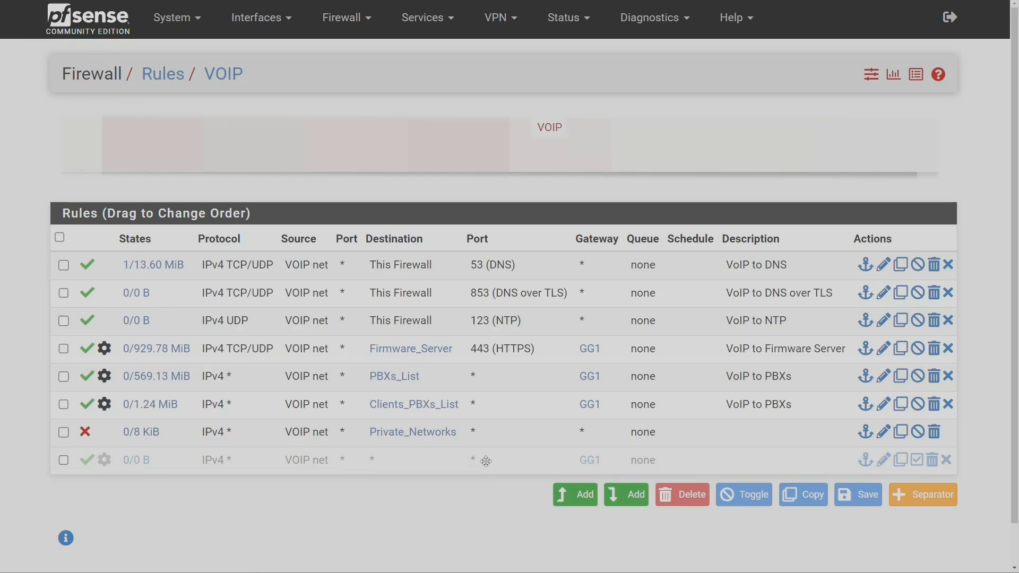
mouse_move(376, 463)
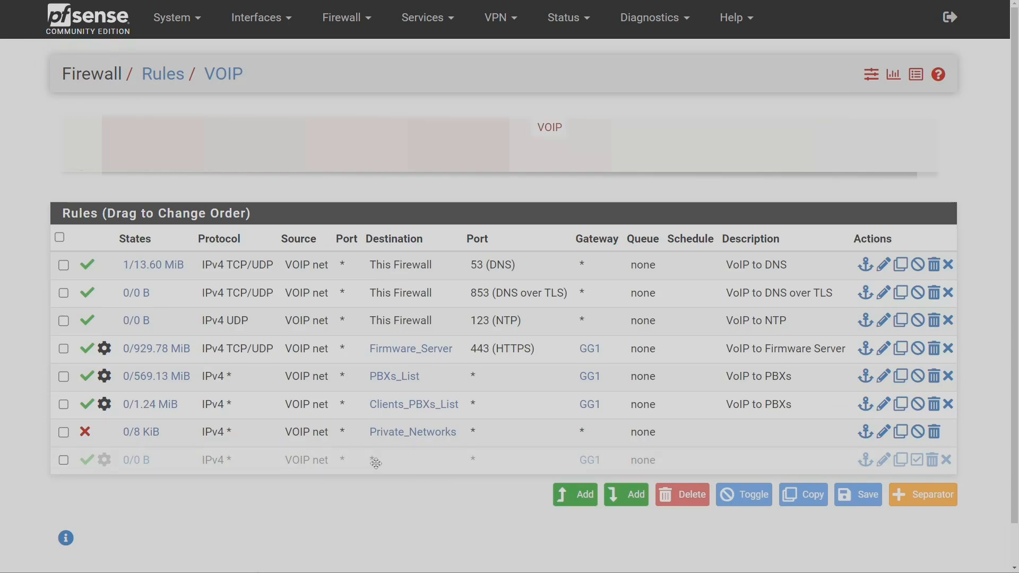
mouse_move(391, 466)
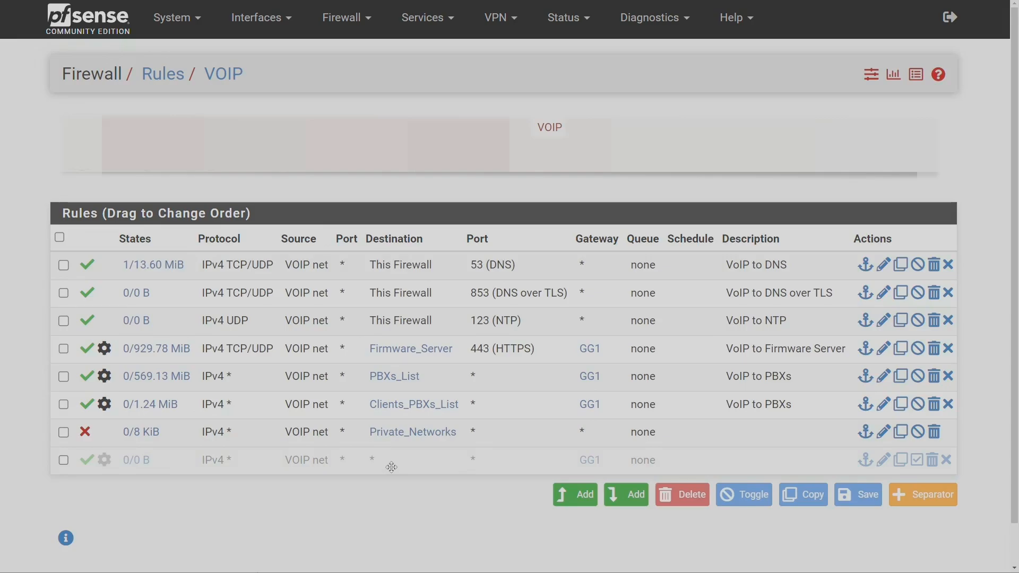
mouse_move(209, 484)
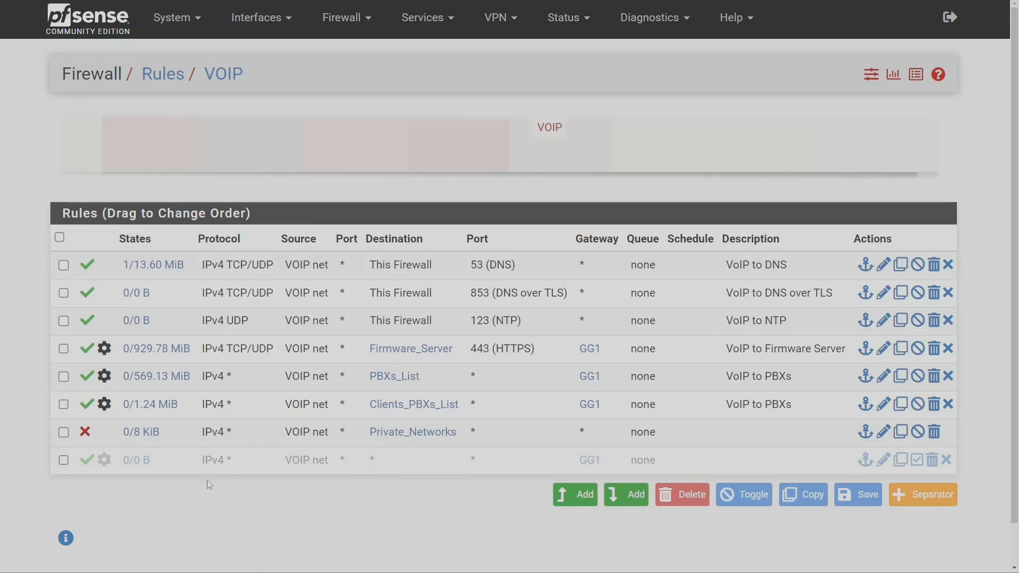
mouse_move(290, 543)
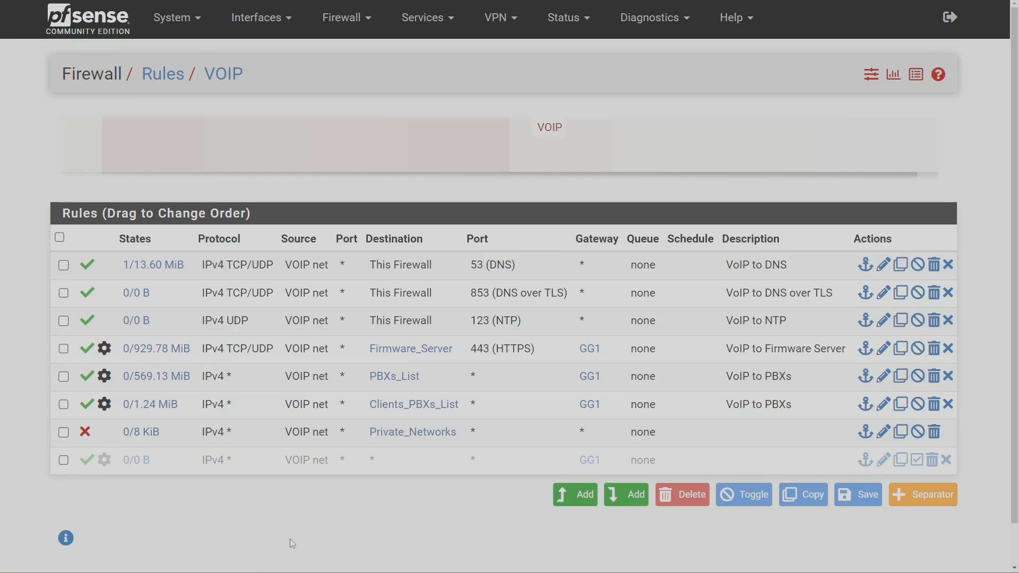
mouse_move(310, 544)
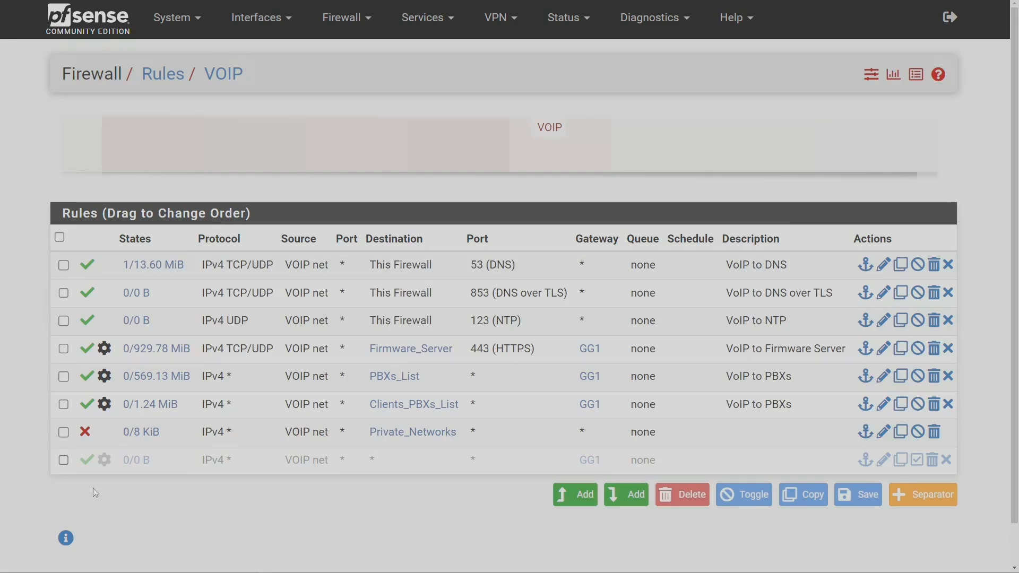
mouse_move(235, 542)
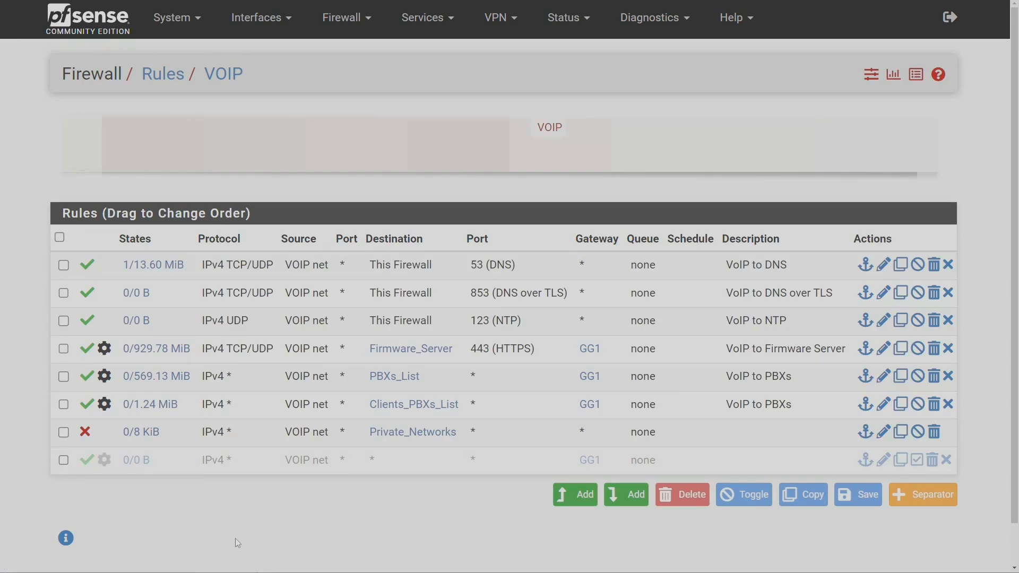
mouse_move(99, 506)
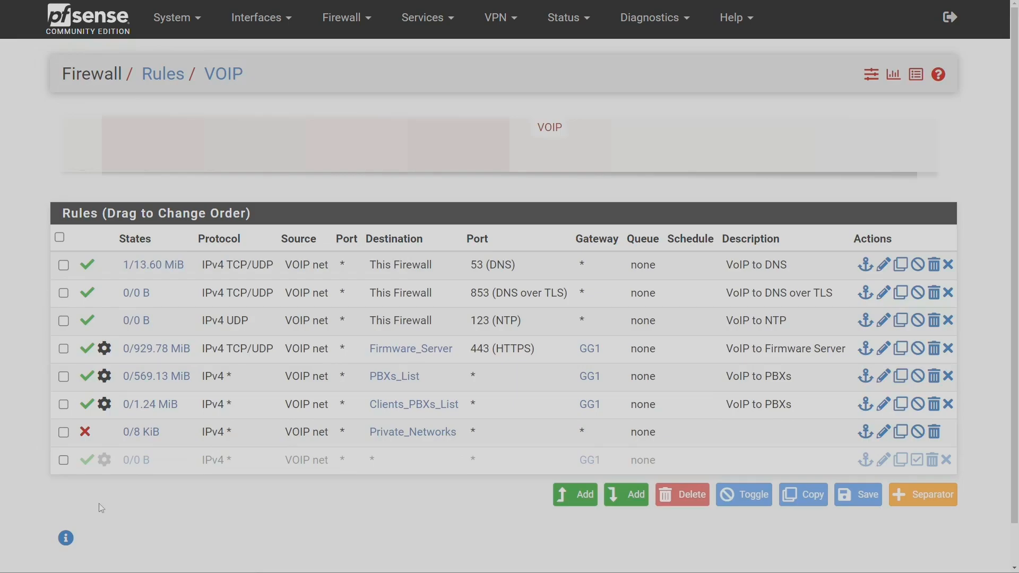
mouse_move(87, 459)
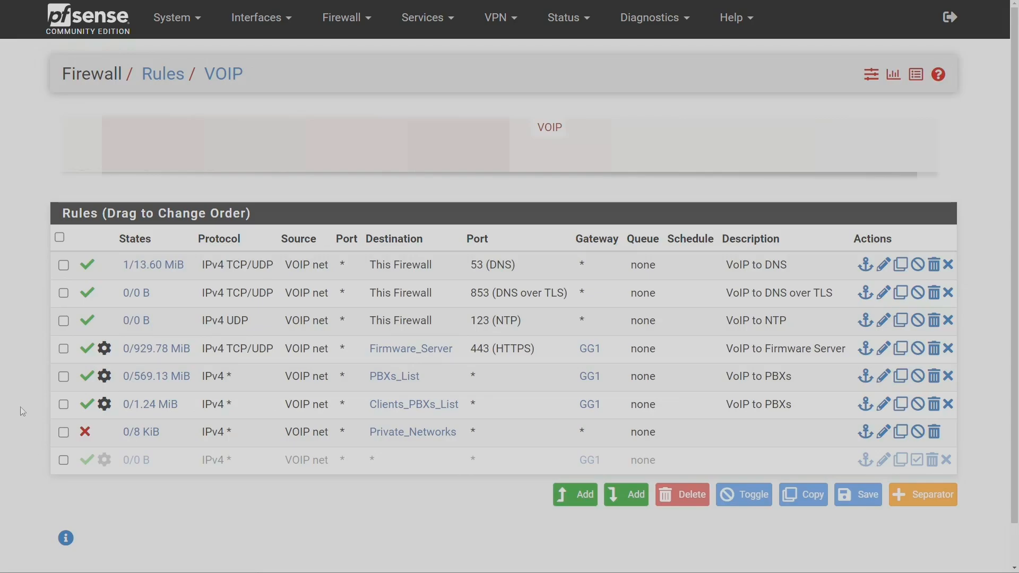
mouse_move(20, 442)
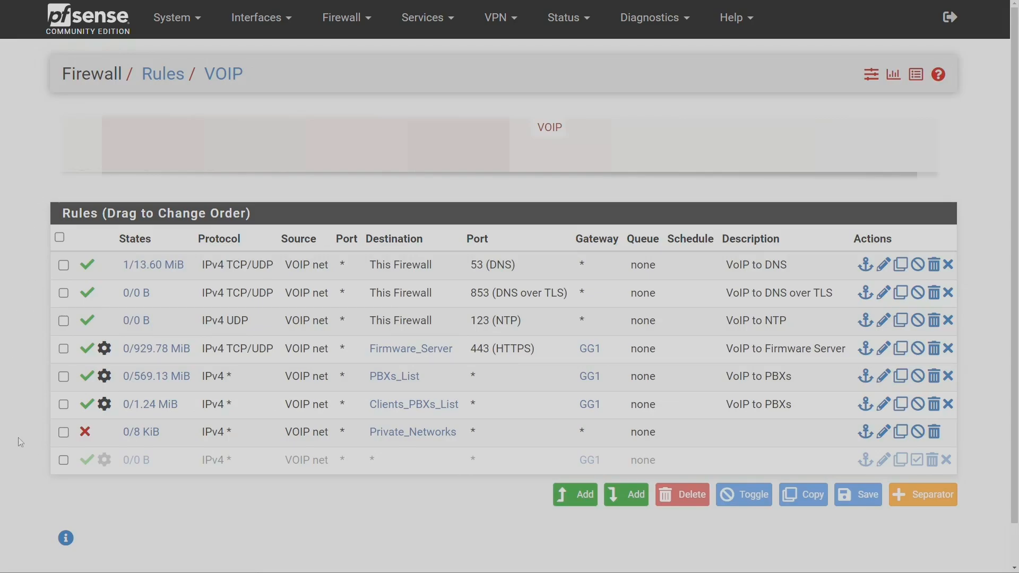
mouse_move(15, 460)
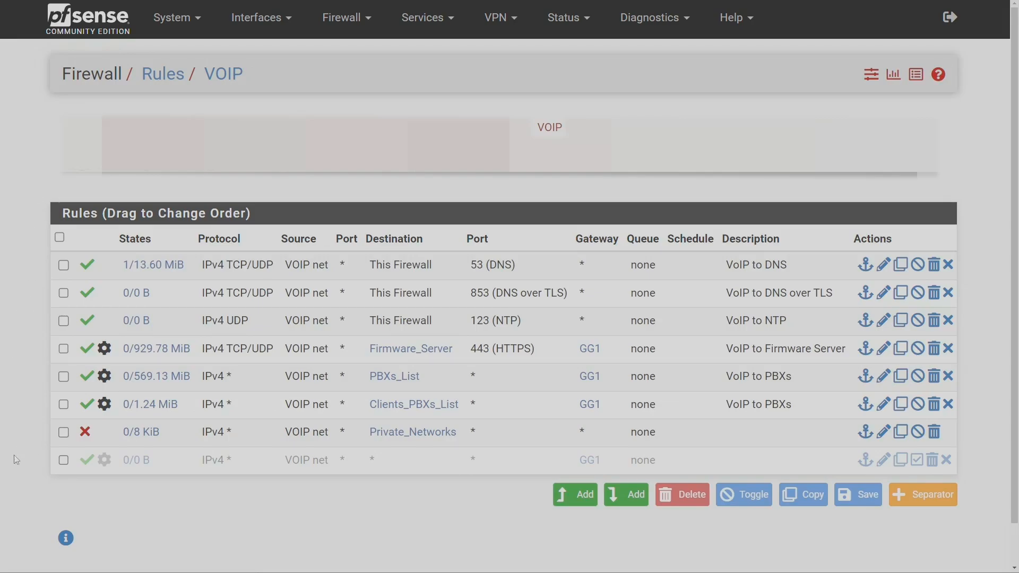